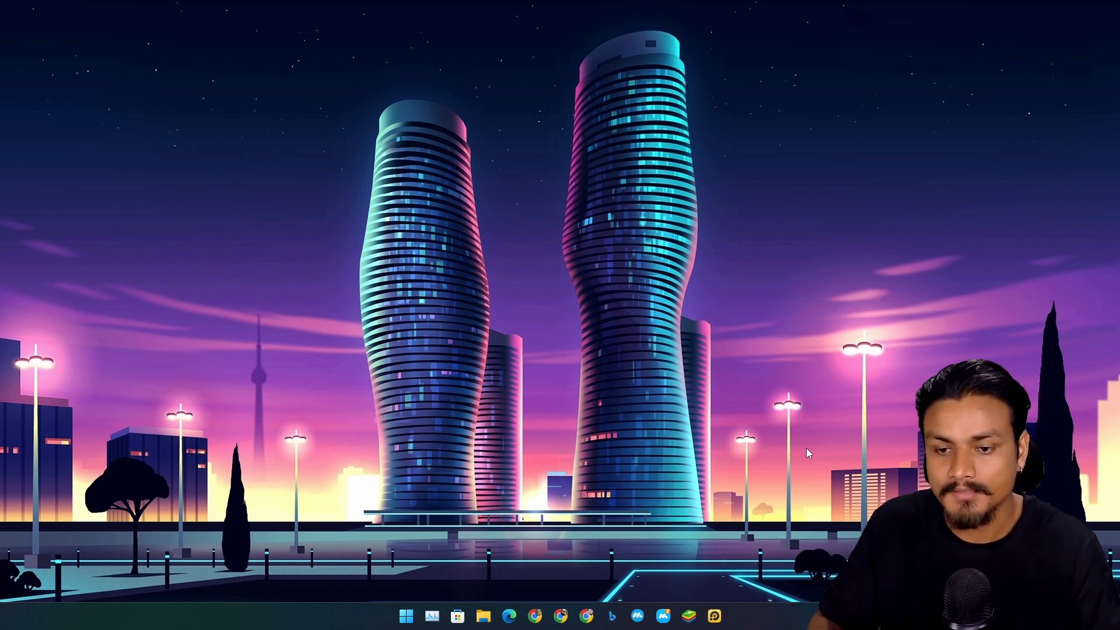
mouse_move(738, 467)
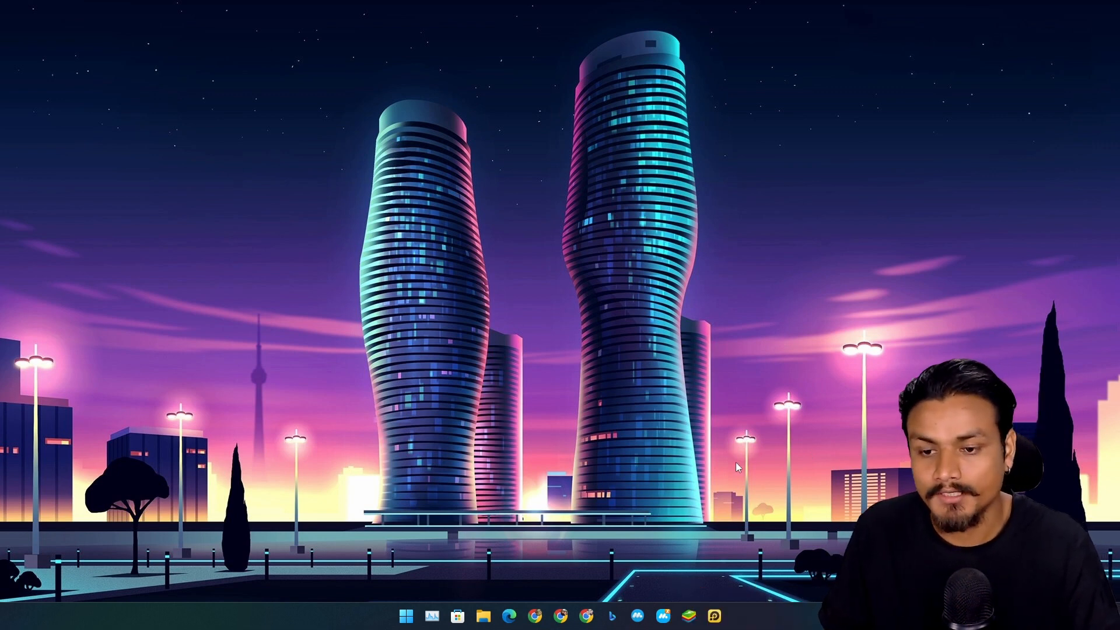
Step: Launch the MuMu Nebula emulator from the Windows taskbar
click(636, 616)
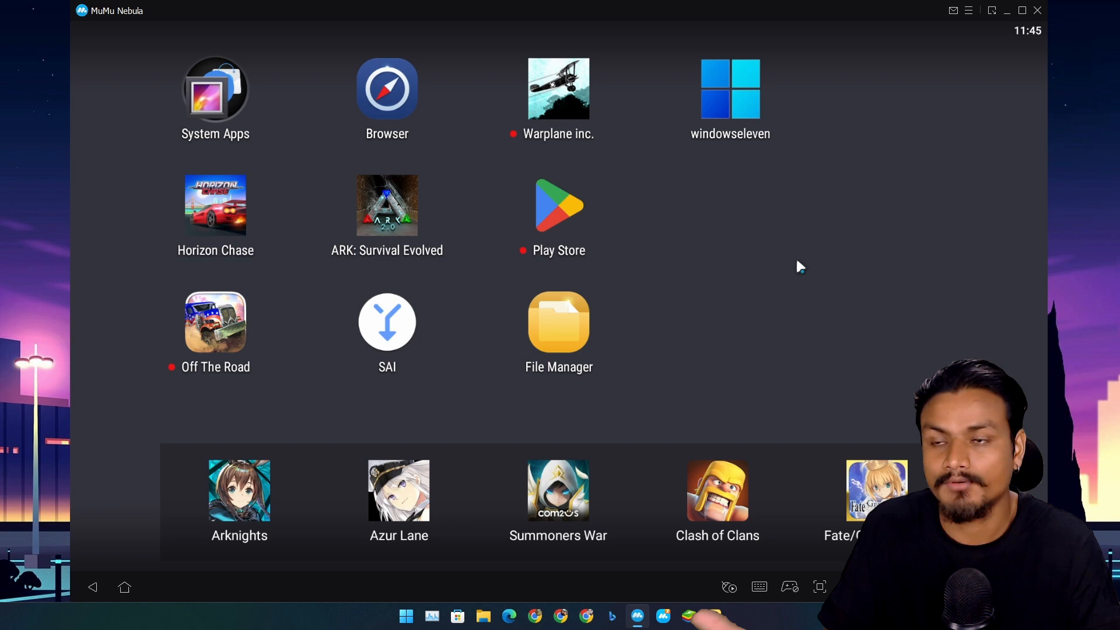
Step: Open the Android Settings page from MuMu Nebula's top-right menu
click(968, 10)
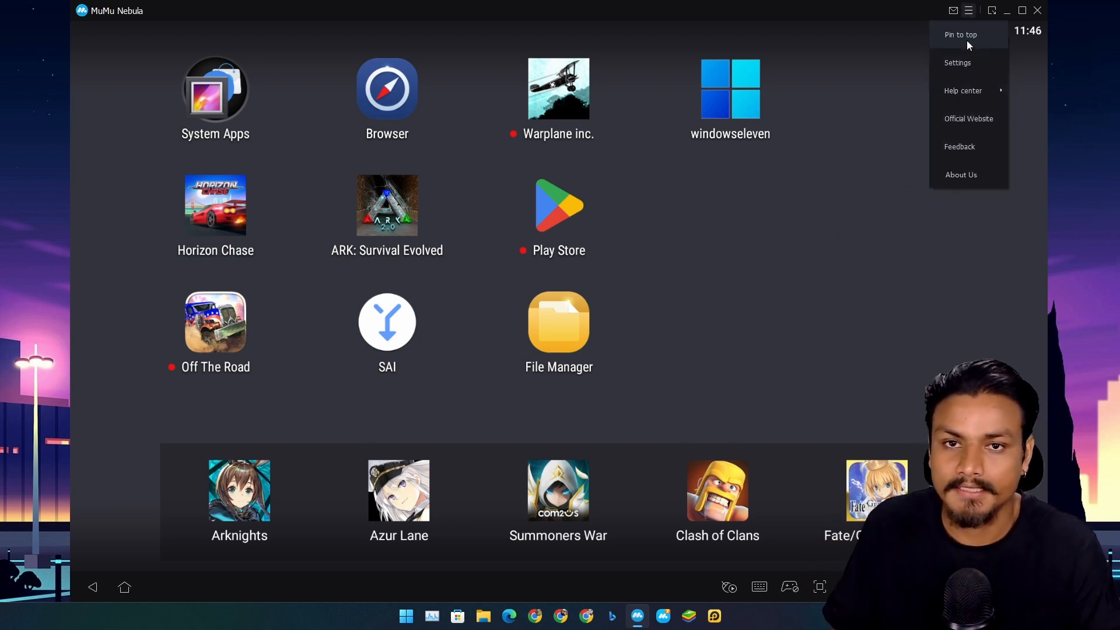
click(958, 63)
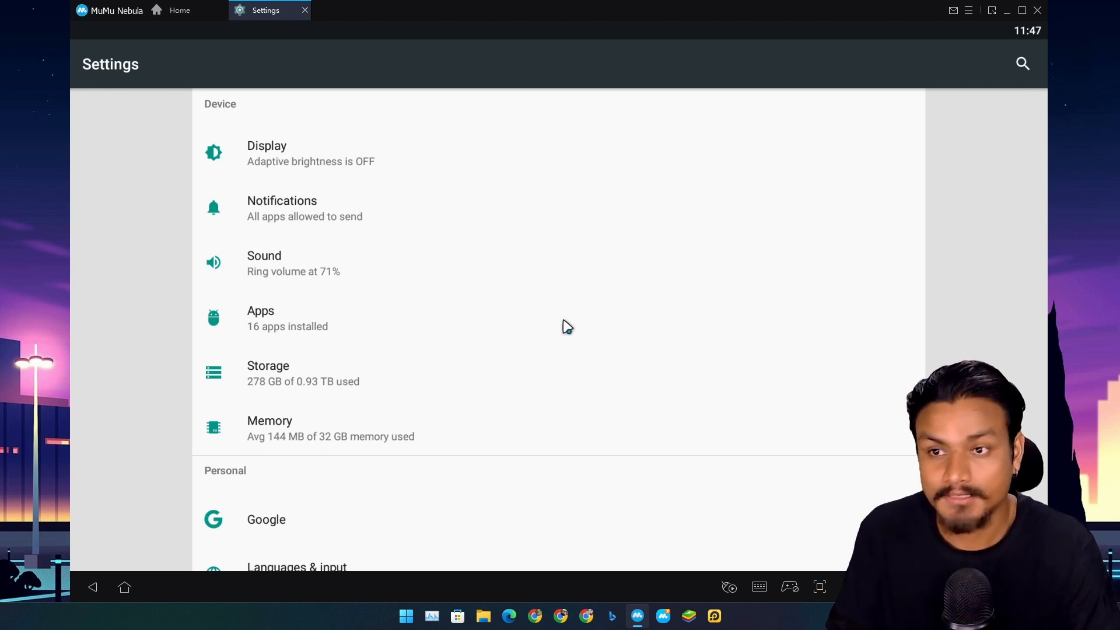
mouse_move(449, 309)
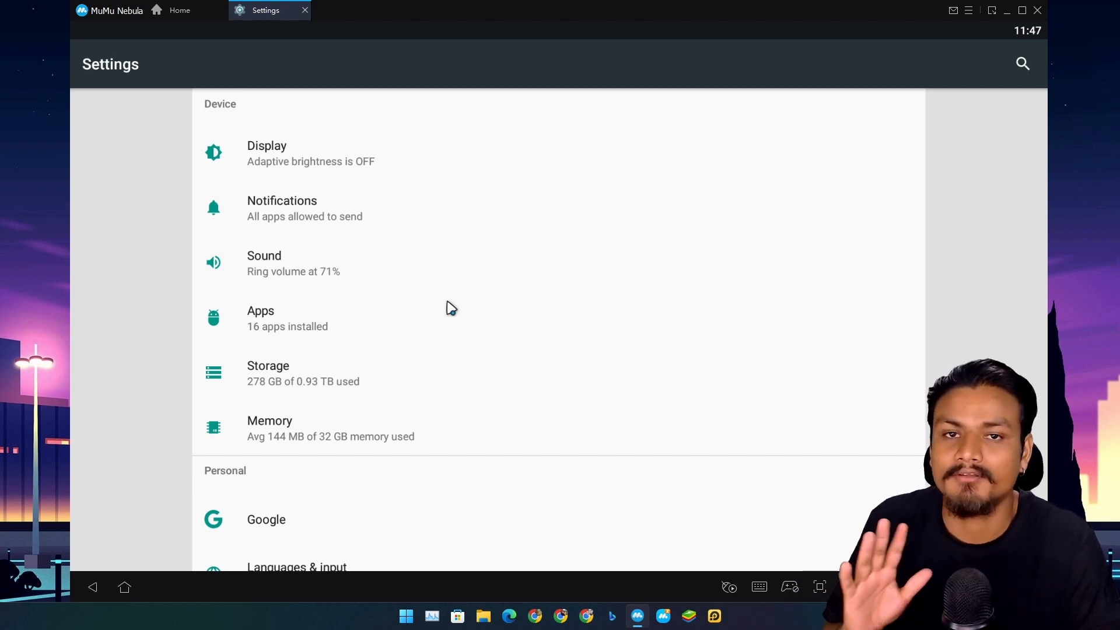
mouse_move(468, 301)
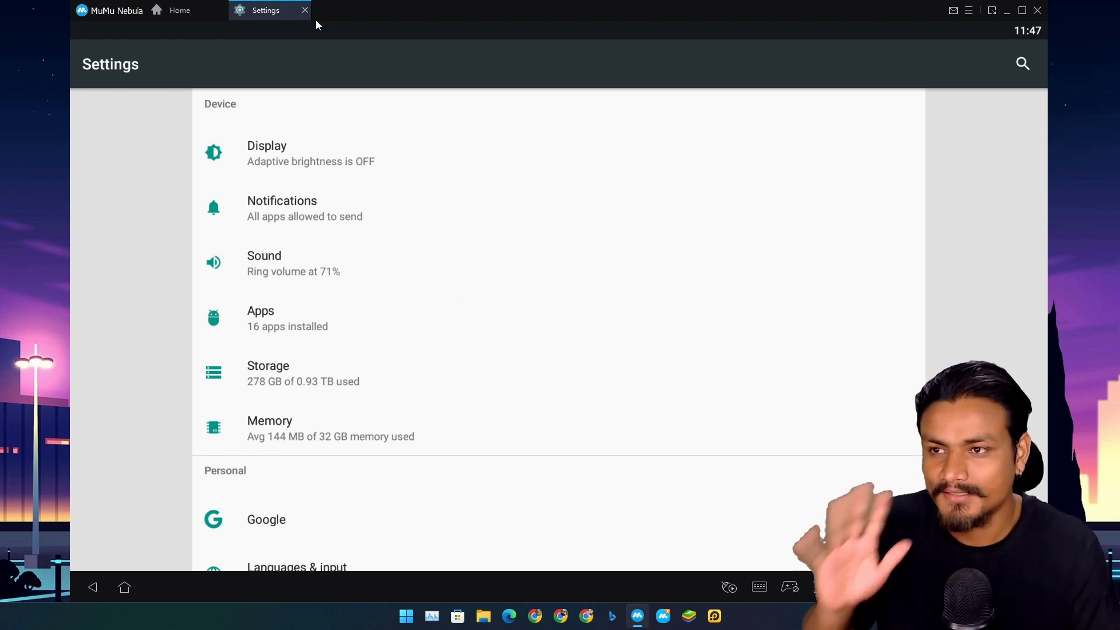
mouse_move(497, 397)
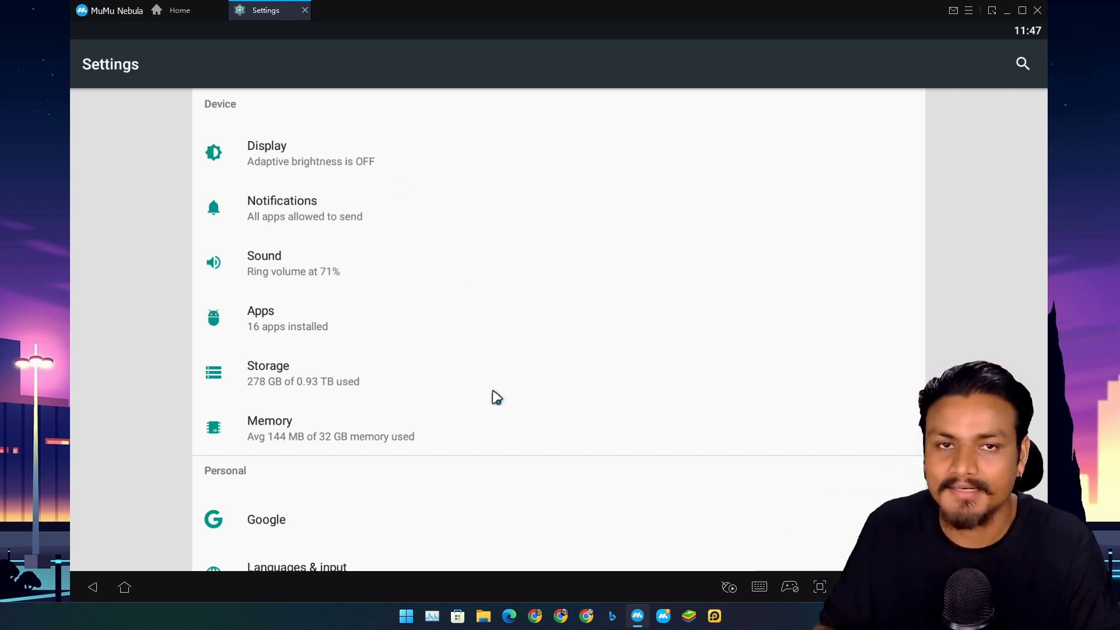
Step: Scroll the Settings list down to the System section with About tablet
scroll(down, 3)
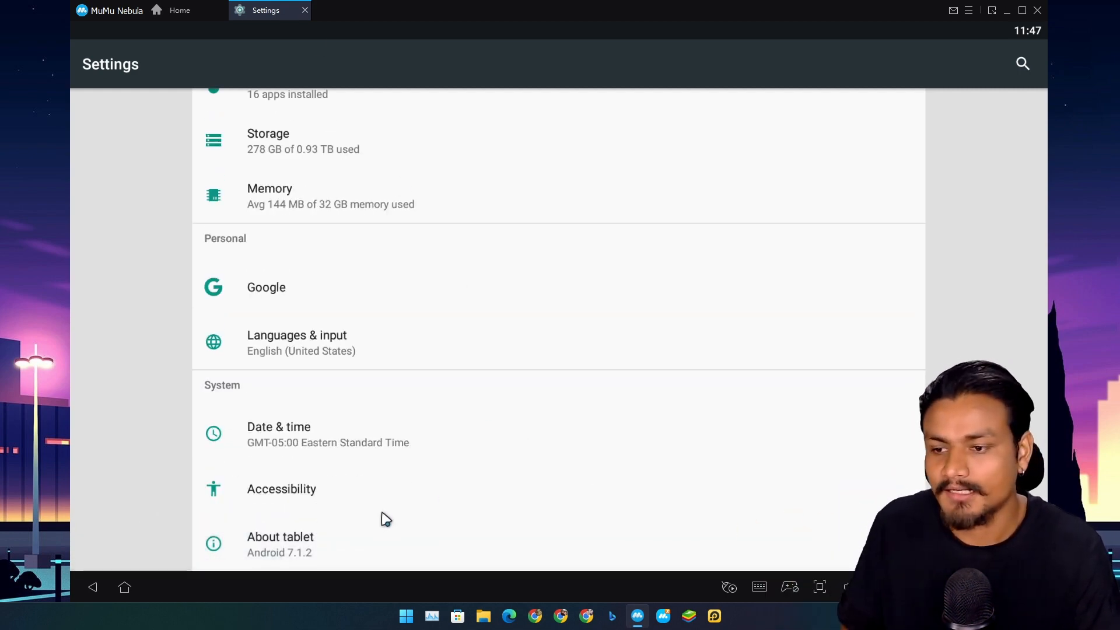
mouse_move(286, 564)
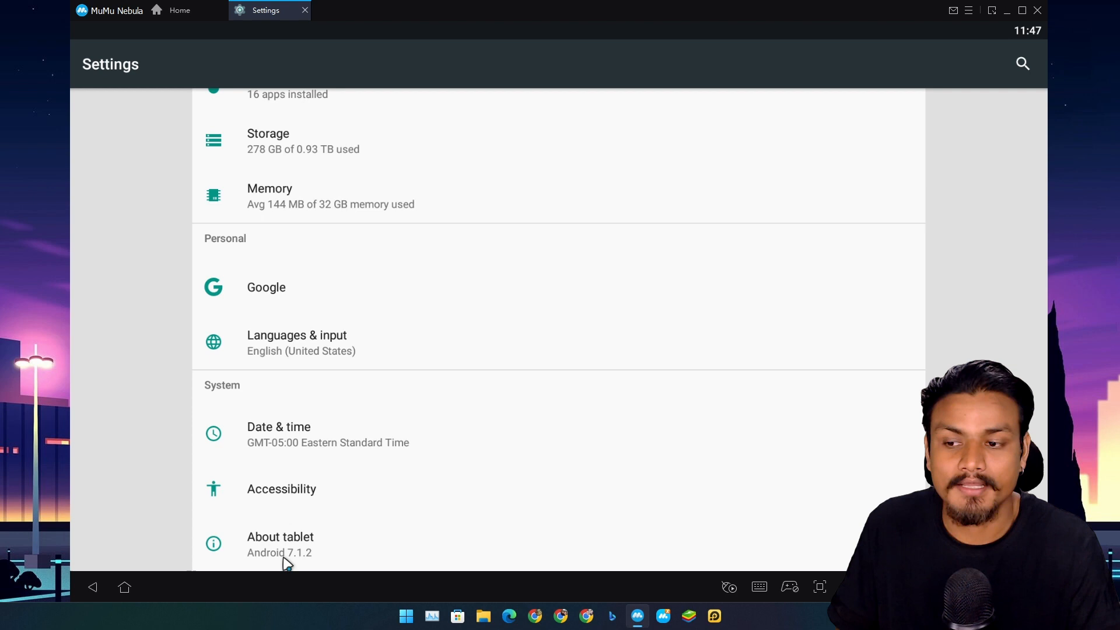
mouse_move(422, 270)
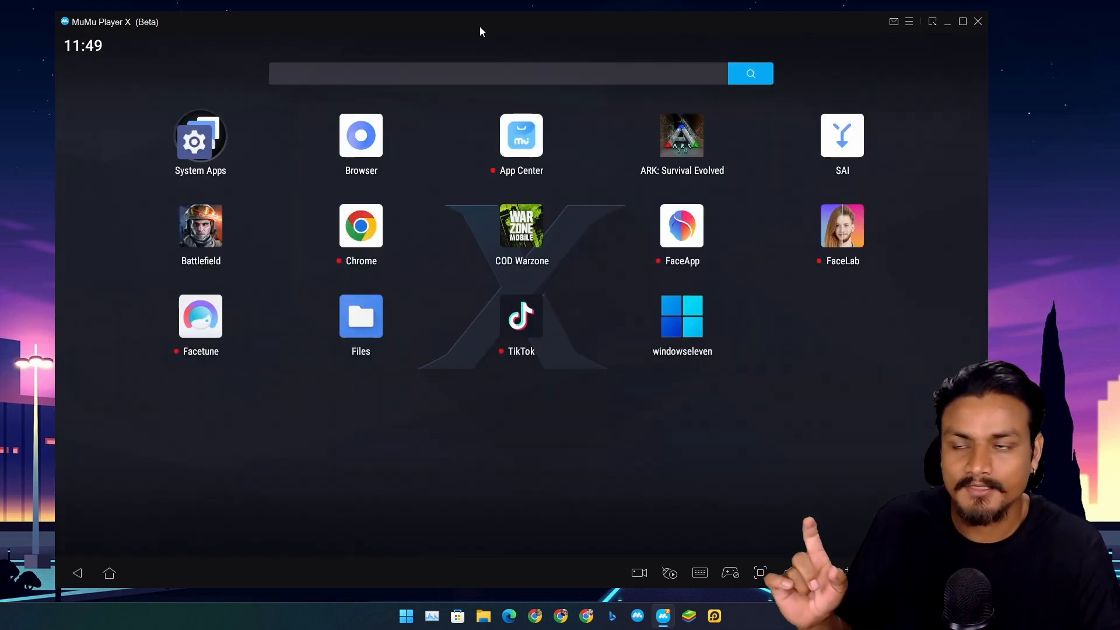
Step: Dismiss the Arknights advertisement popup in MuMu Player X
click(521, 135)
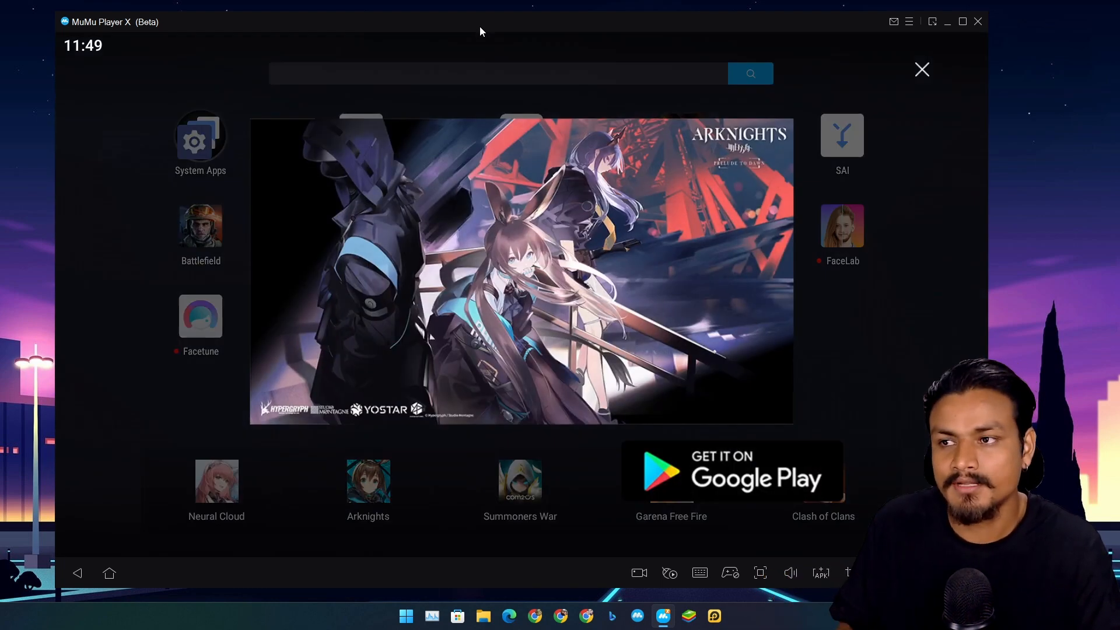
click(922, 70)
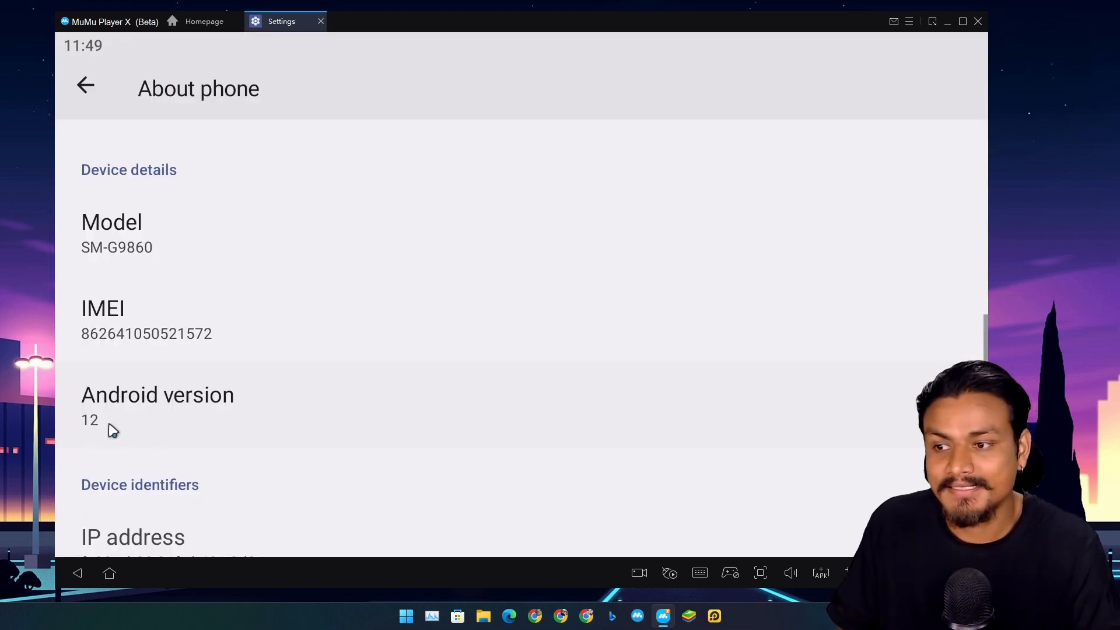
mouse_move(155, 427)
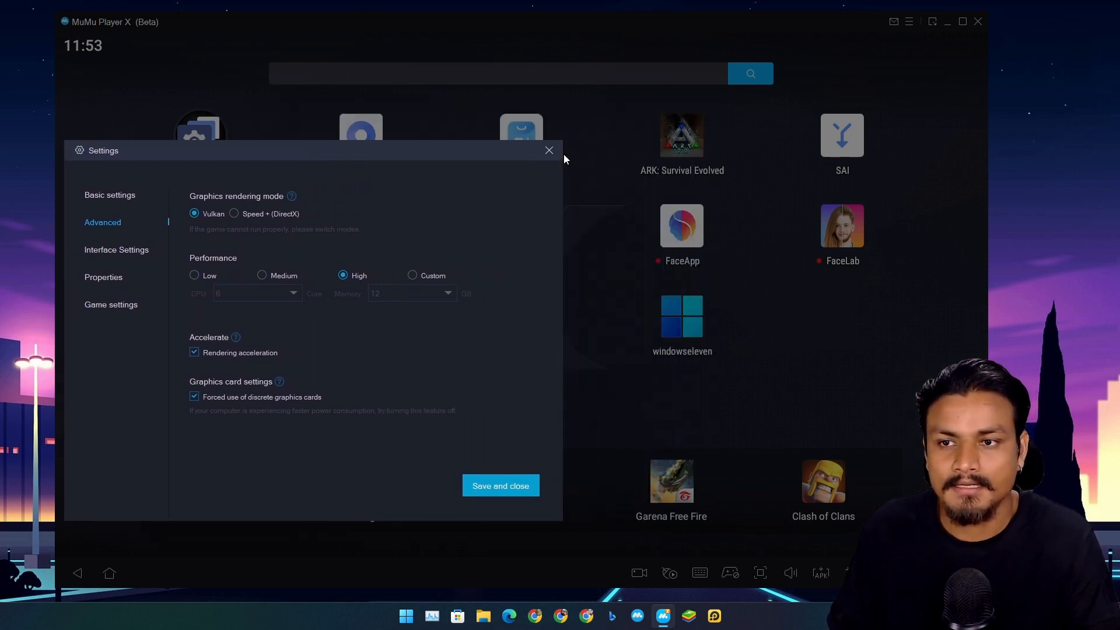
Step: Reopen the emulator settings from the menu to view Basic settings, then close them
click(548, 151)
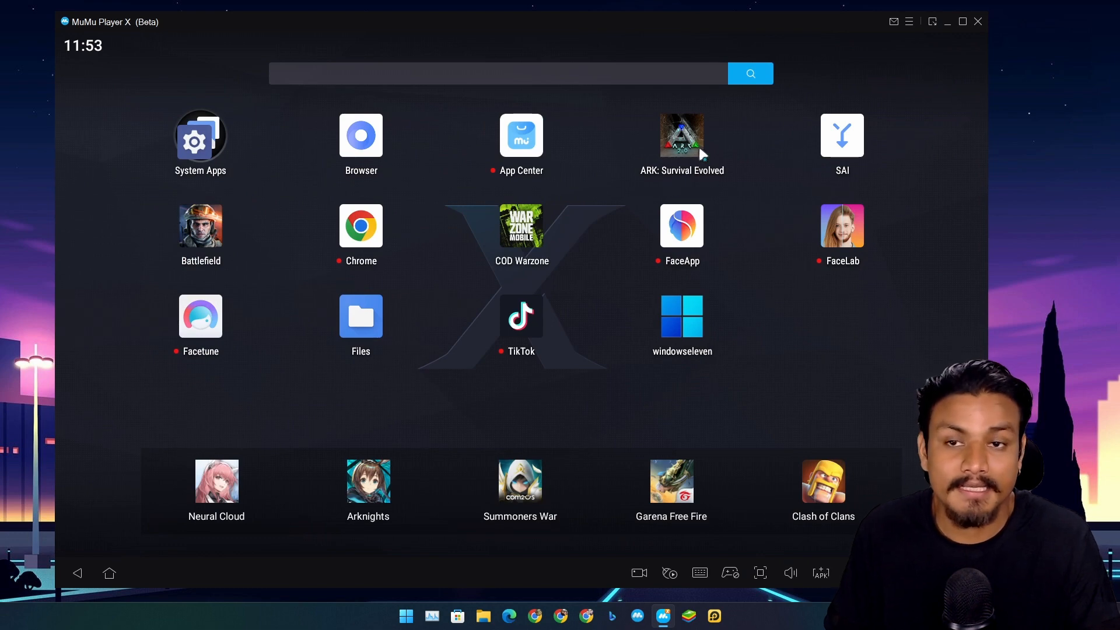
mouse_move(695, 163)
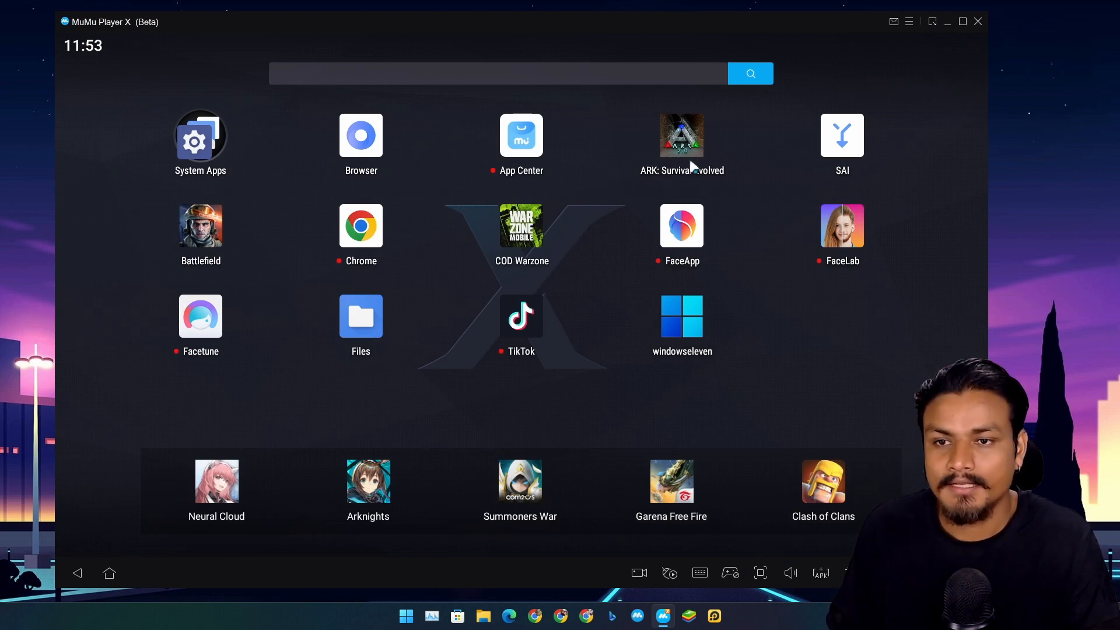
click(909, 21)
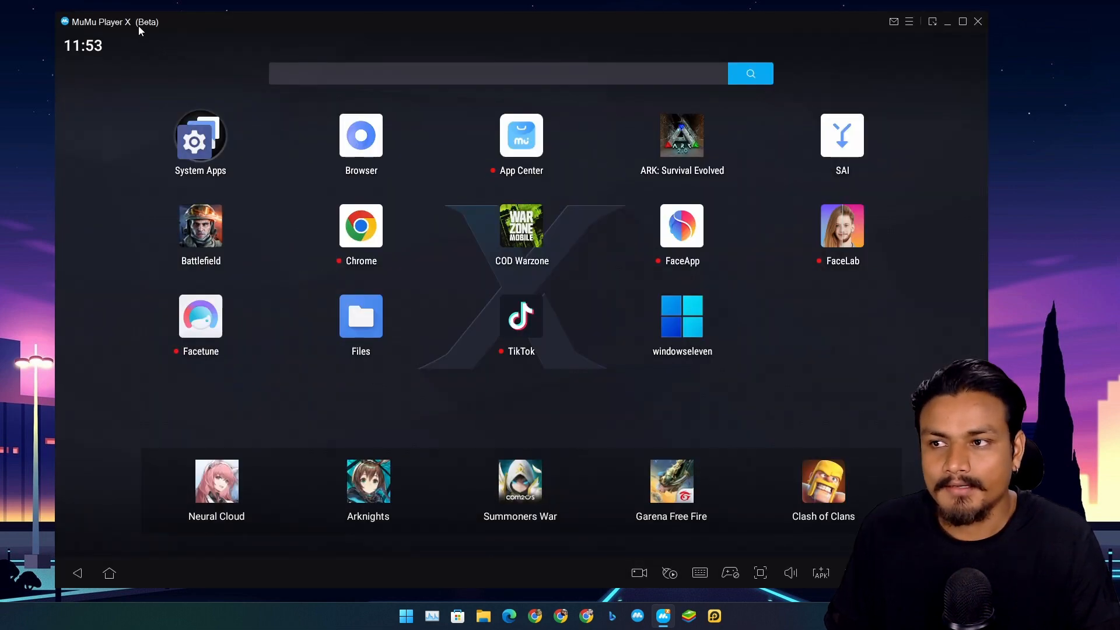
mouse_move(641, 87)
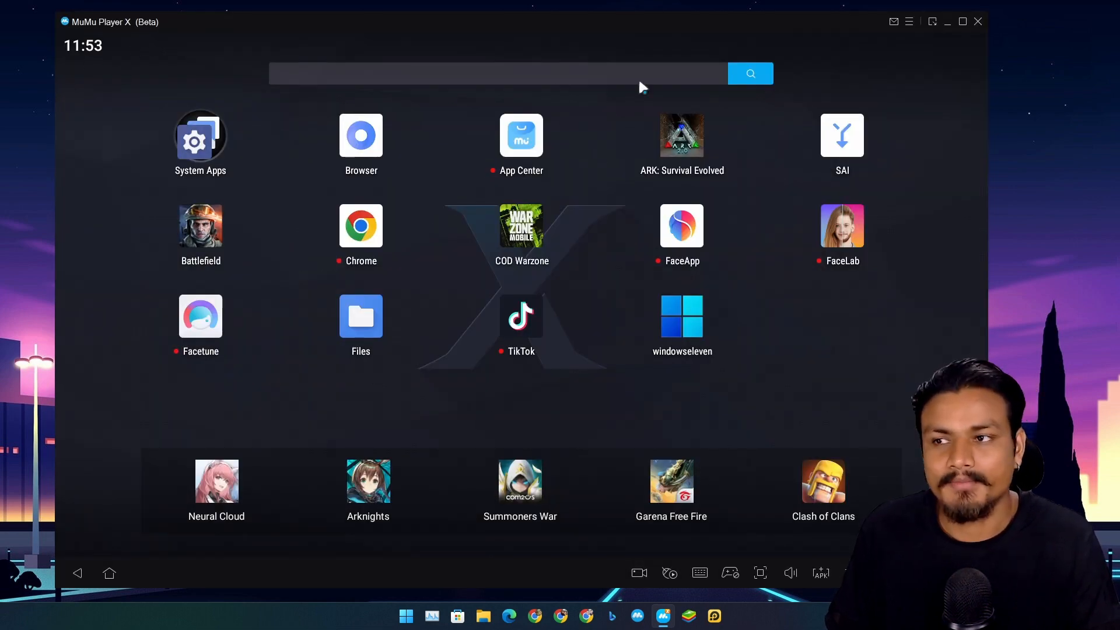
click(909, 22)
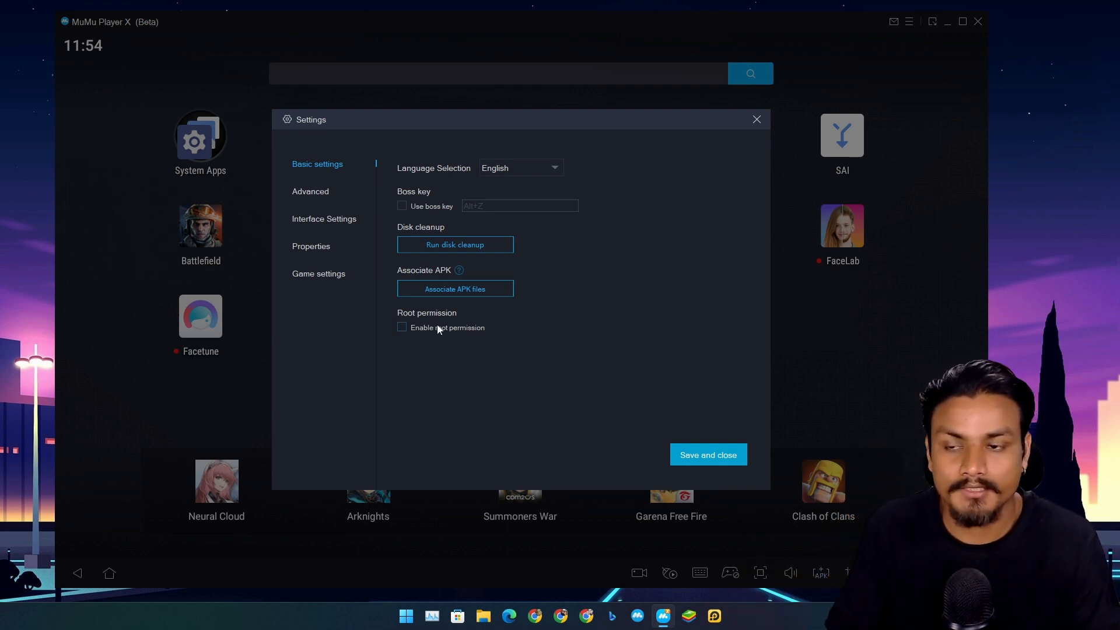
mouse_move(744, 145)
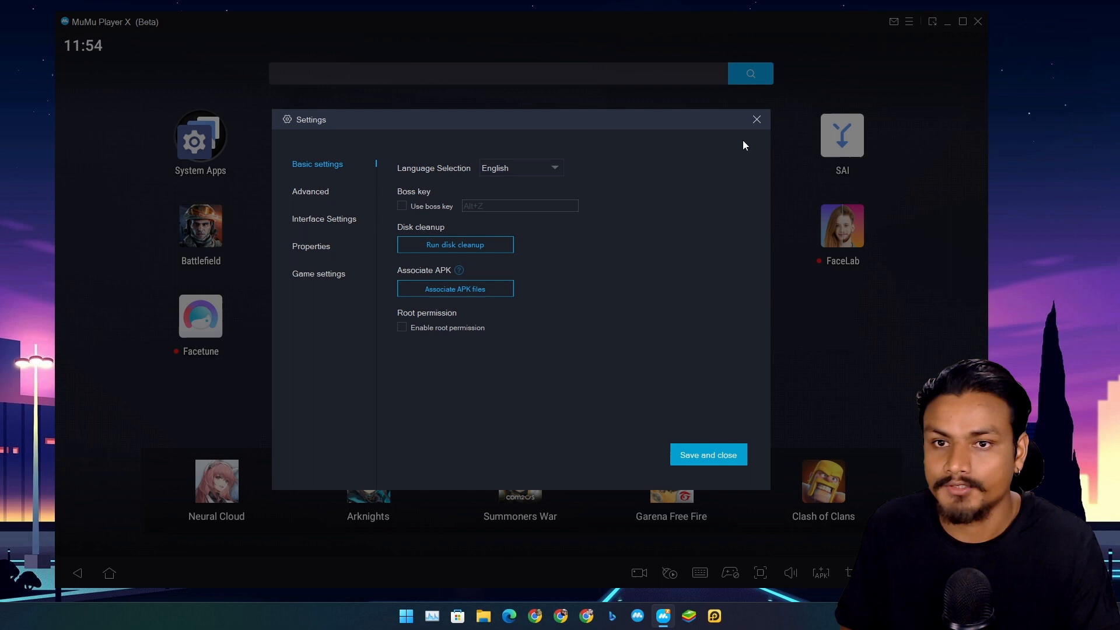
click(756, 119)
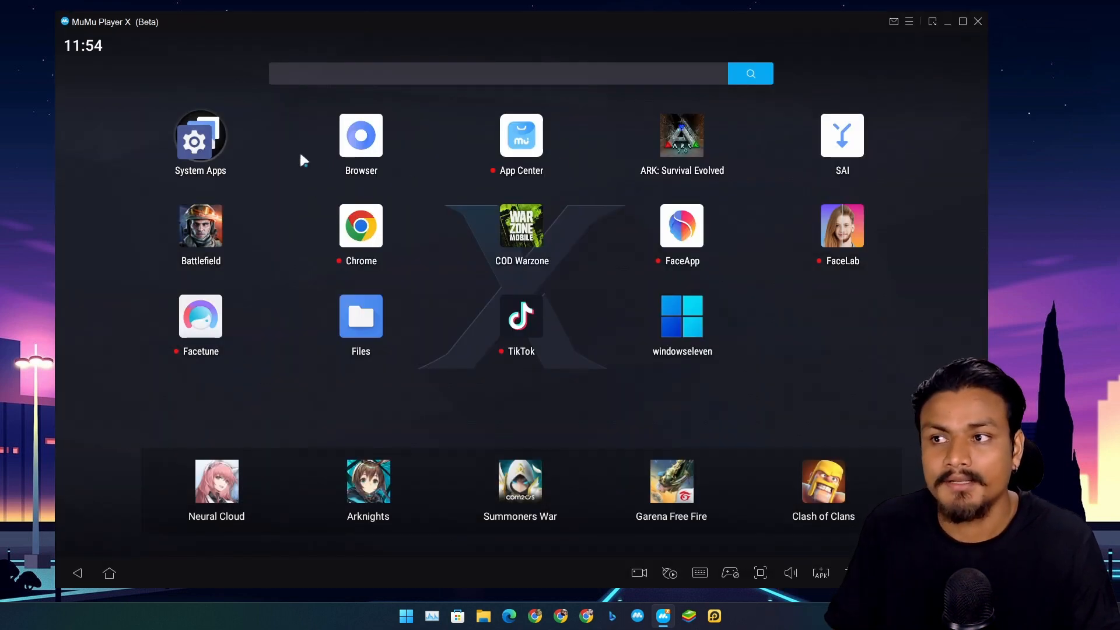
mouse_move(902, 133)
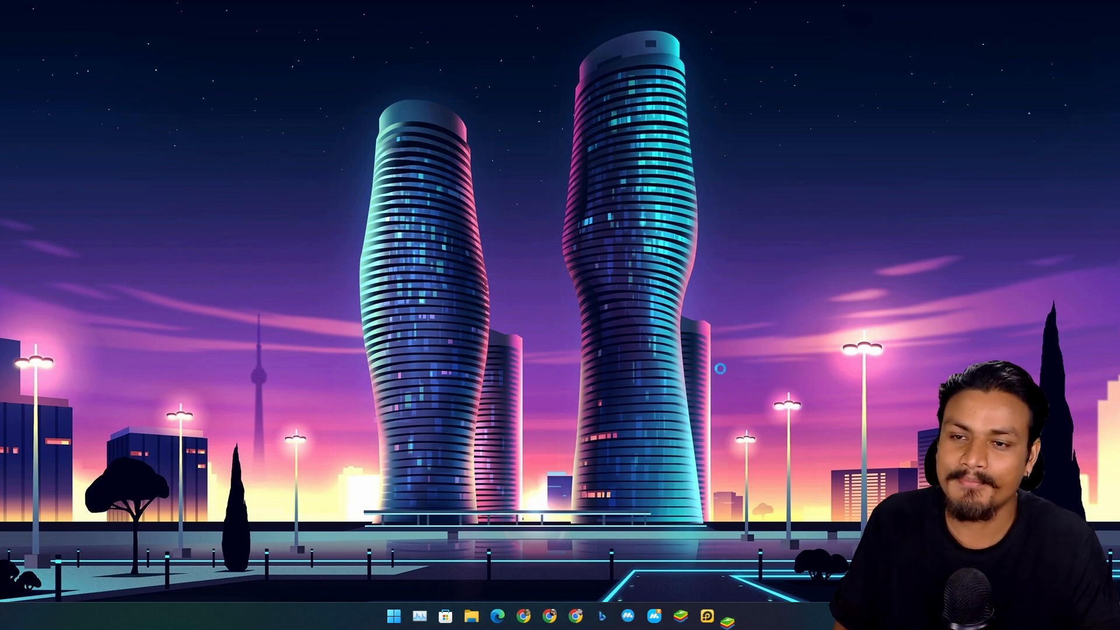
Step: Launch the BlueStacks 5 emulator from the Windows taskbar
click(726, 615)
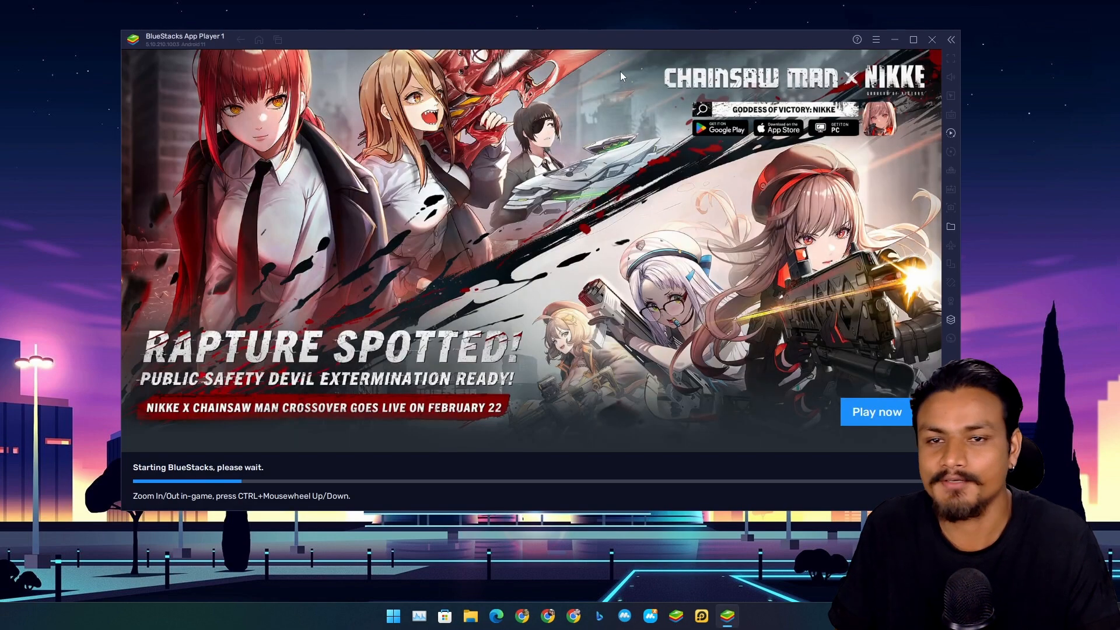
mouse_move(604, 45)
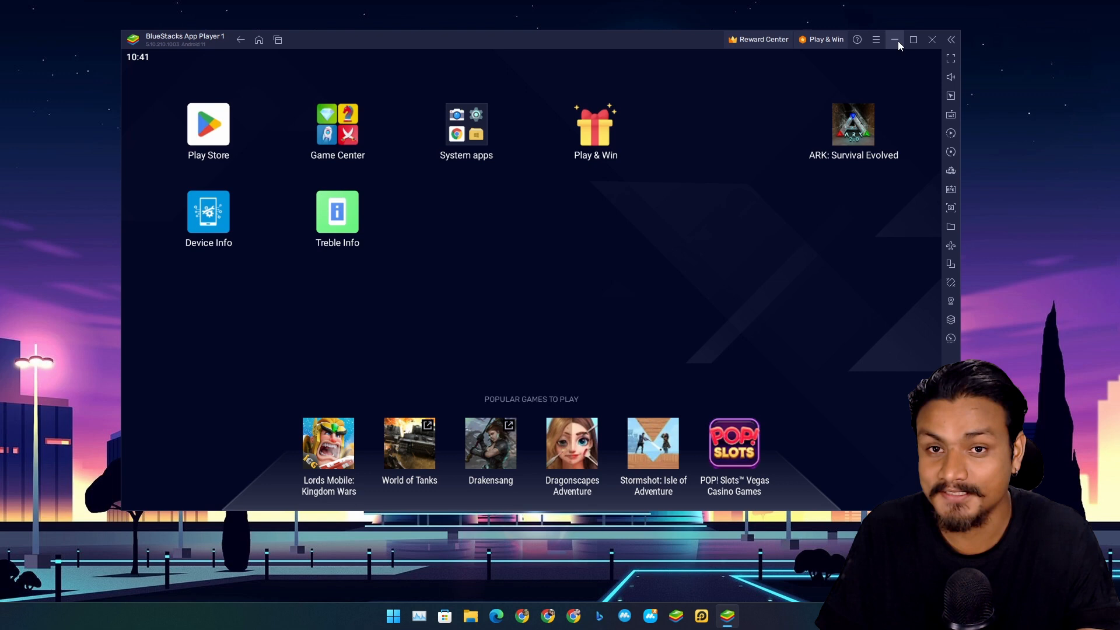
mouse_move(290, 150)
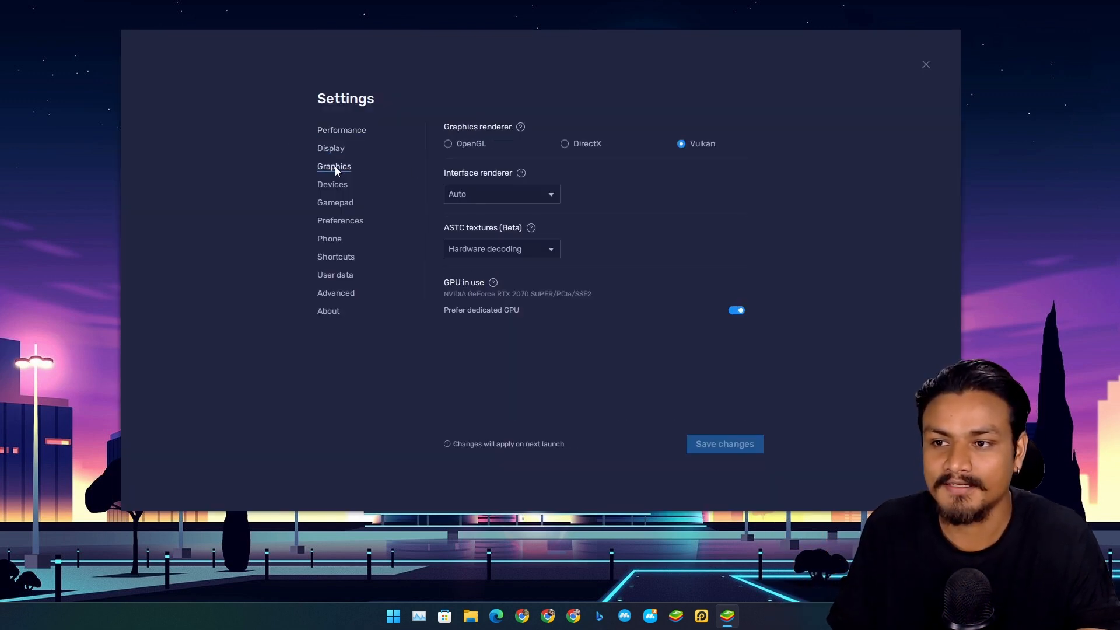
mouse_move(728, 208)
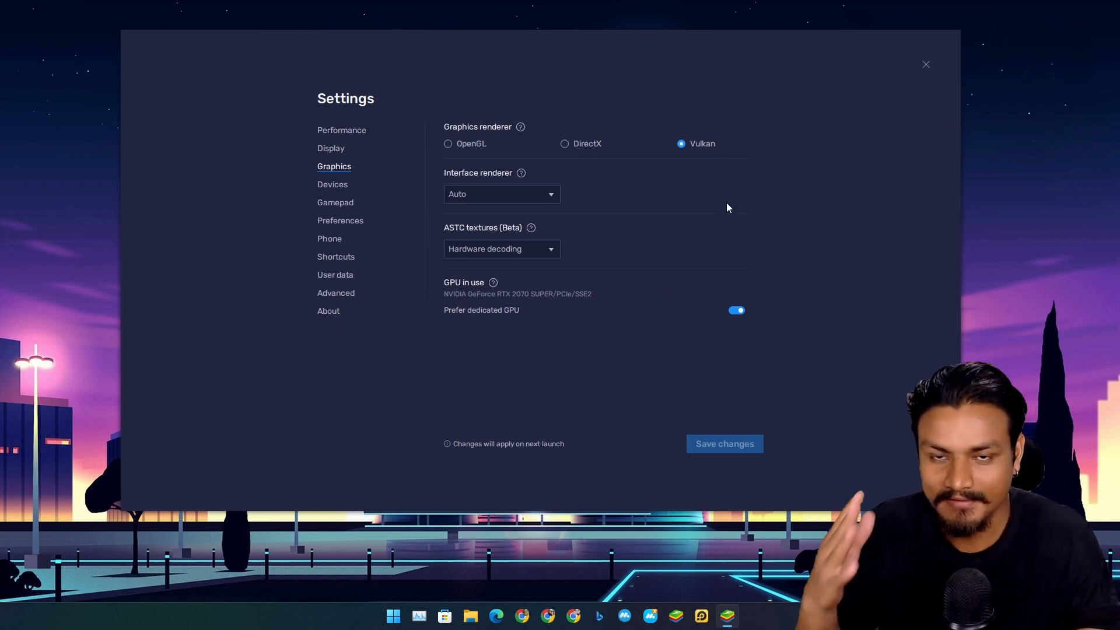
mouse_move(907, 168)
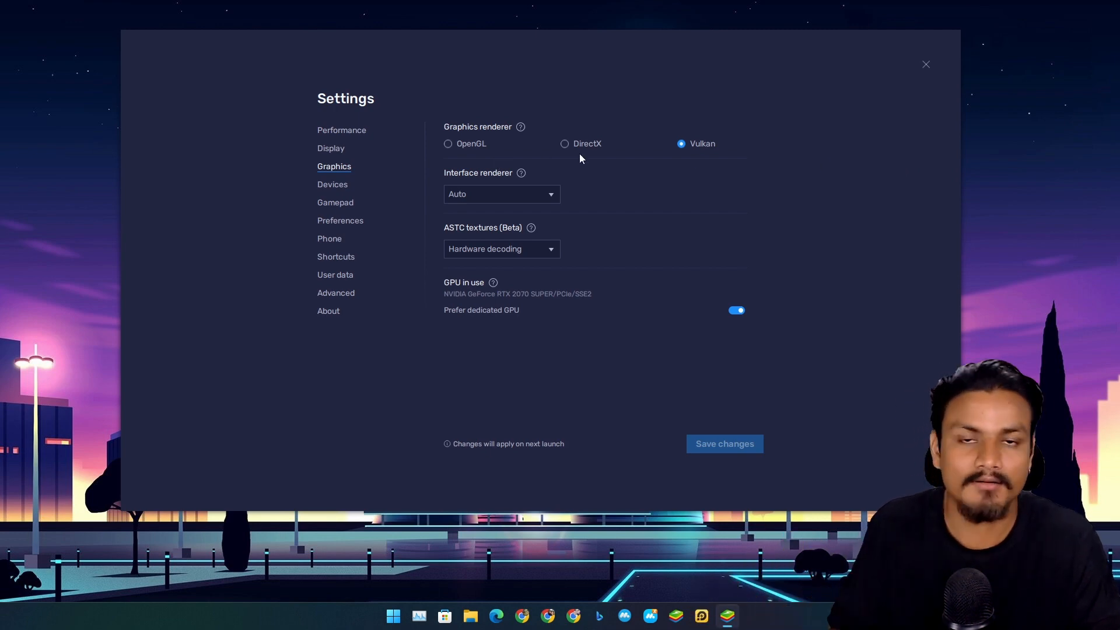
mouse_move(639, 169)
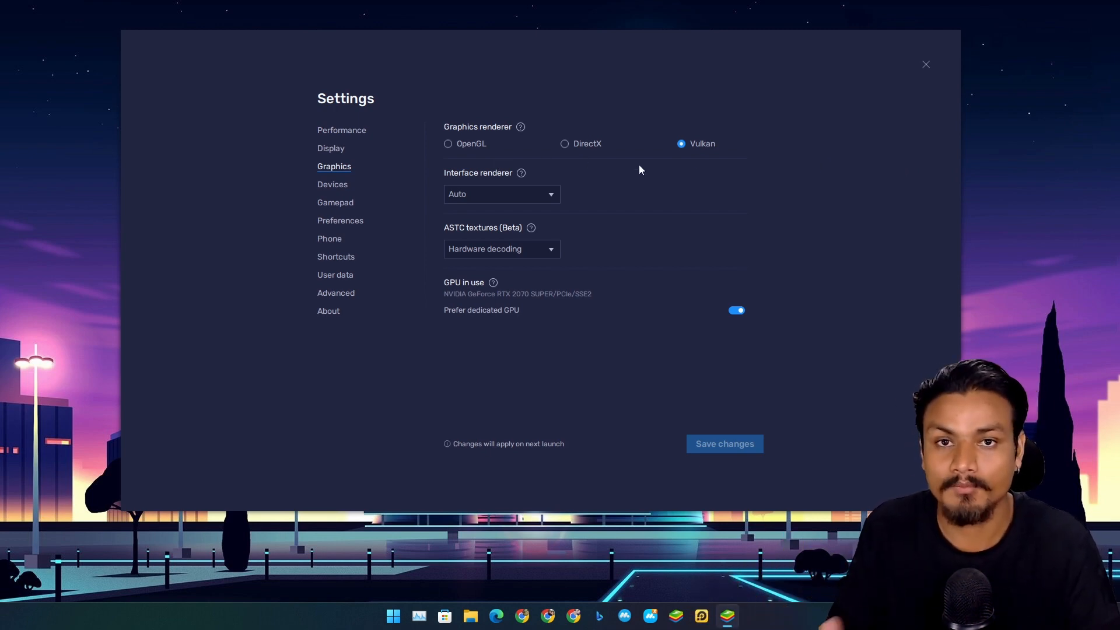
mouse_move(608, 145)
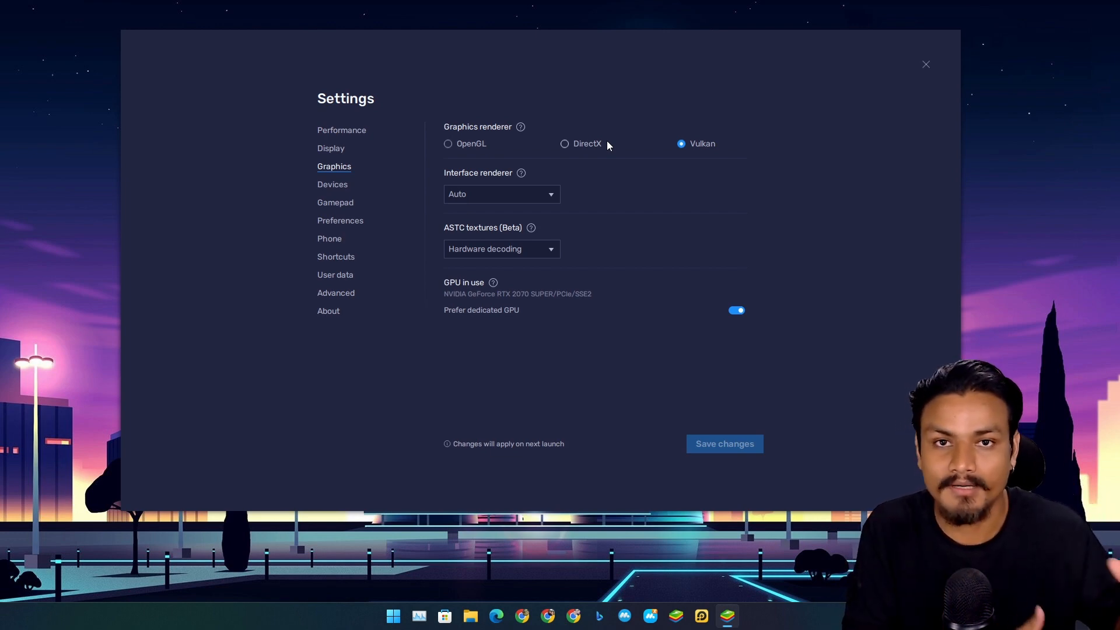
mouse_move(926, 76)
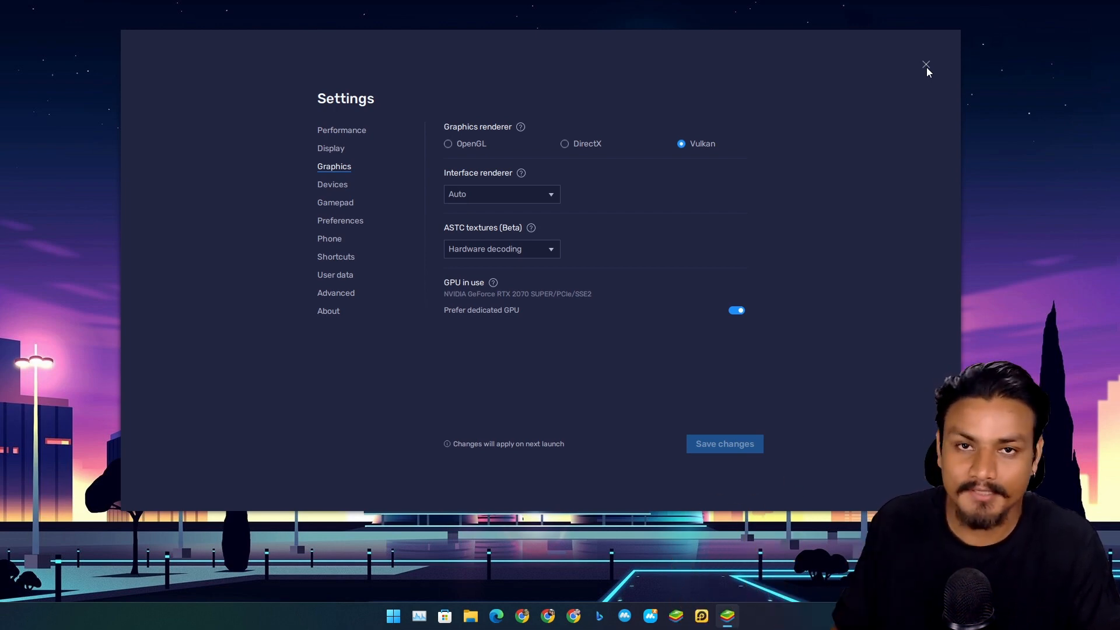
Step: Close the BlueStacks Settings window after reviewing the Vulkan graphics options
click(927, 65)
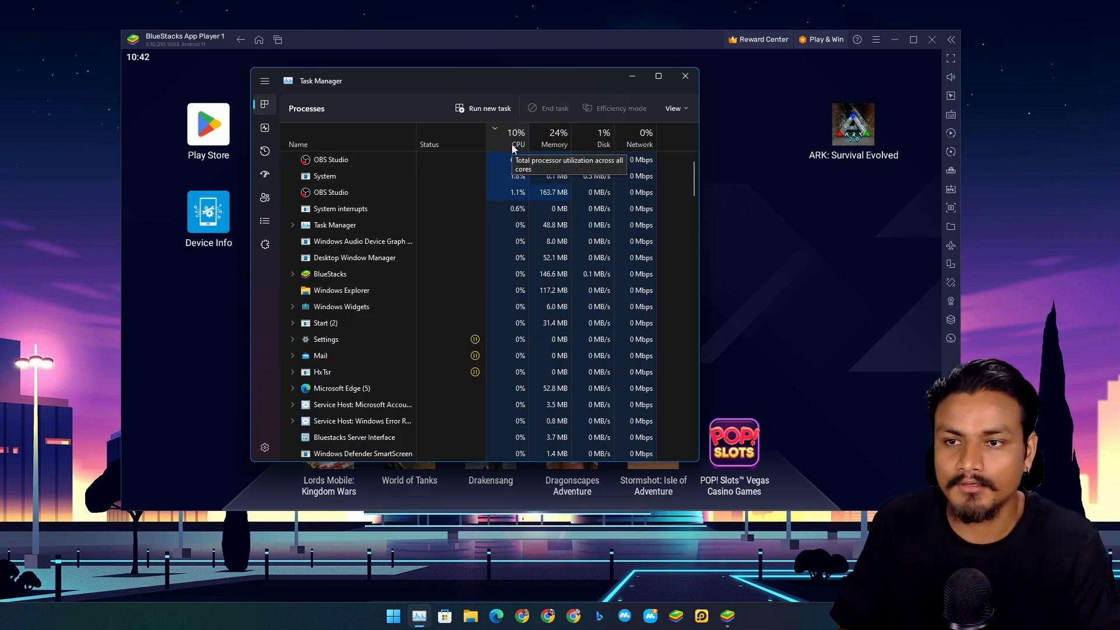
mouse_move(491, 177)
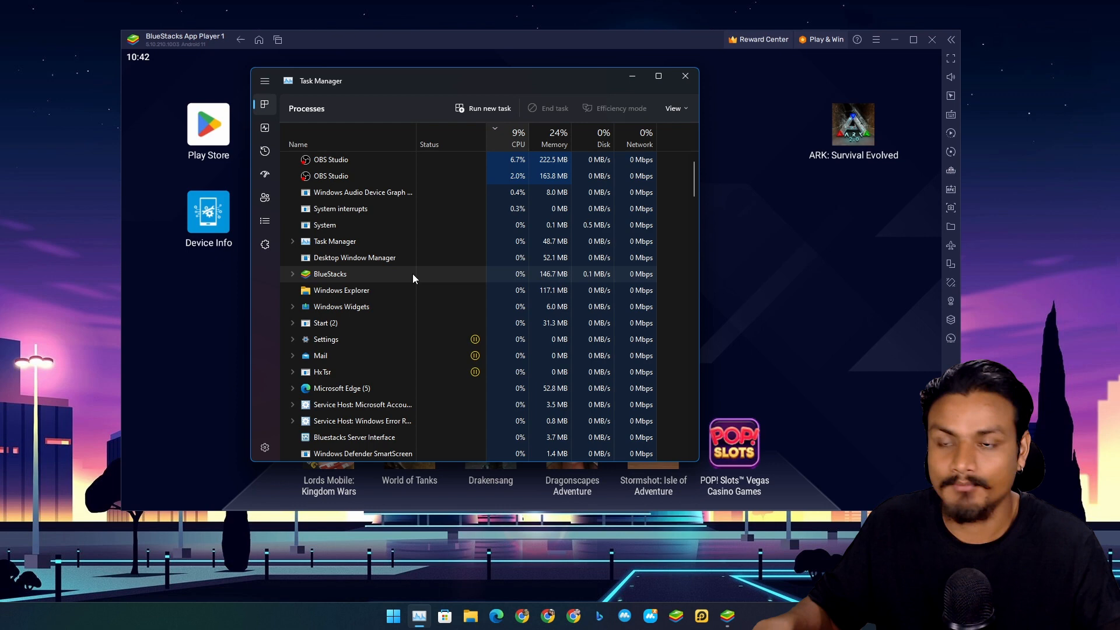
mouse_move(684, 76)
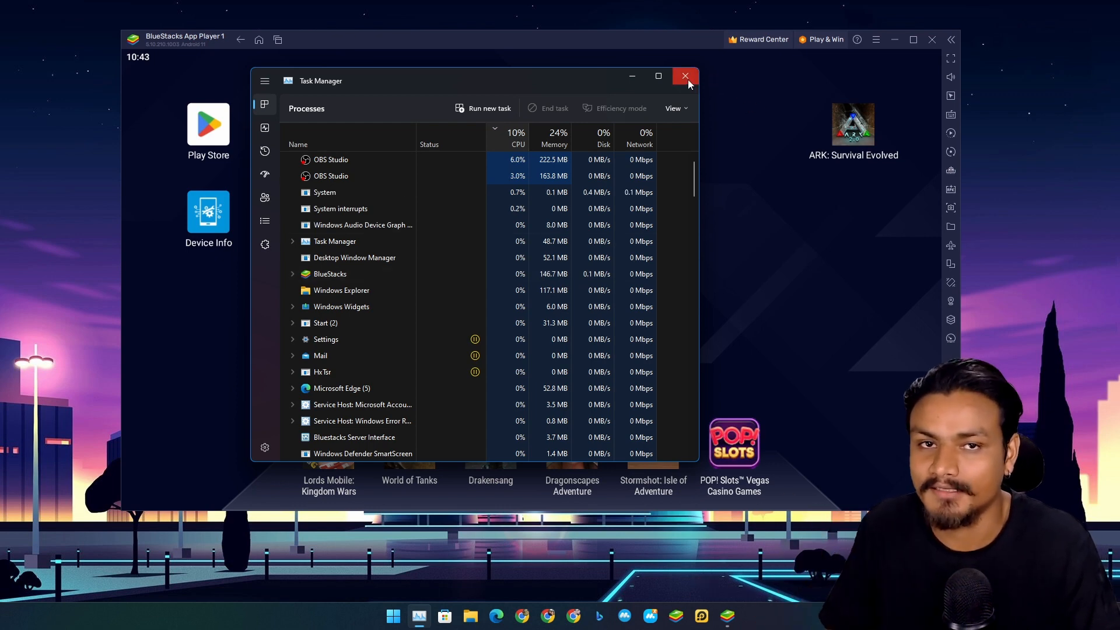
Step: Close Task Manager after checking CPU and memory usage of processes
click(685, 76)
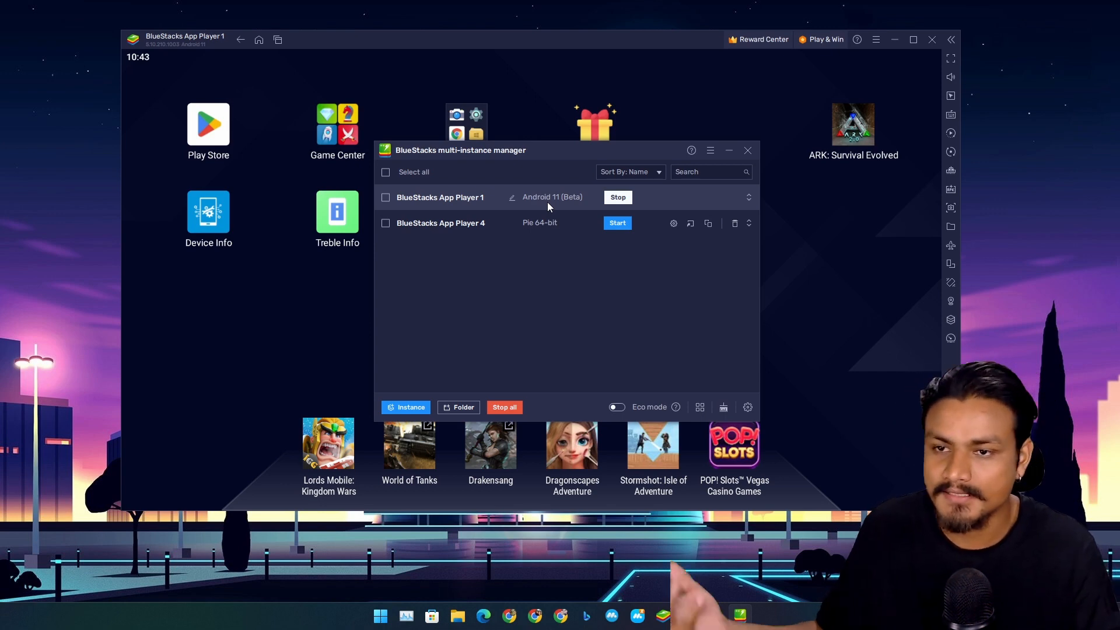
Step: Close the multi-instance manager and launch ARK: Survival Evolved
click(748, 150)
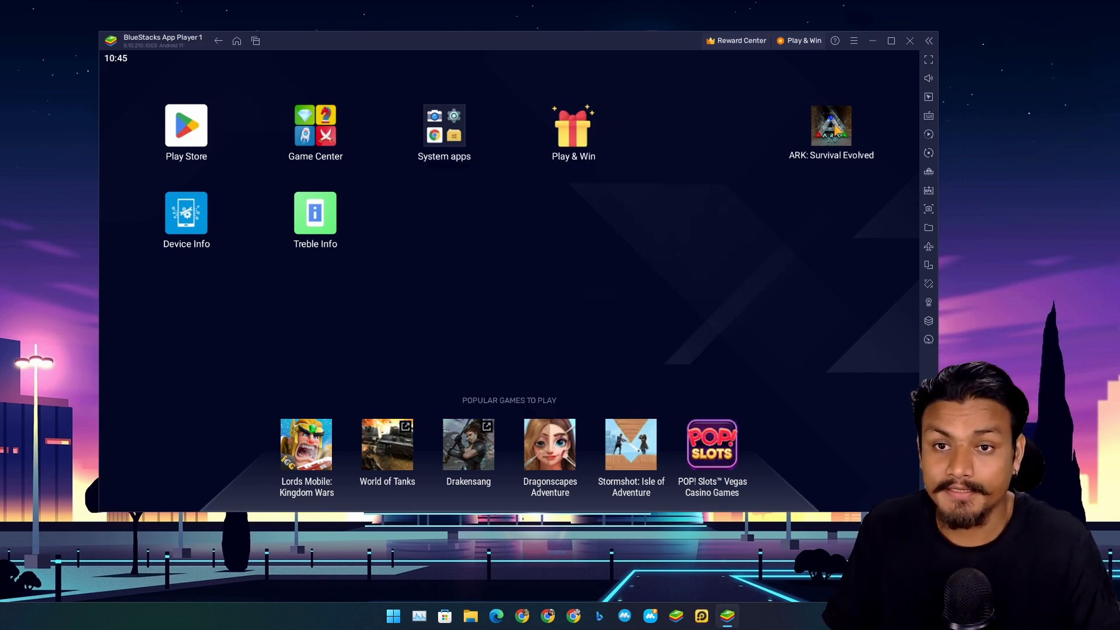
click(829, 124)
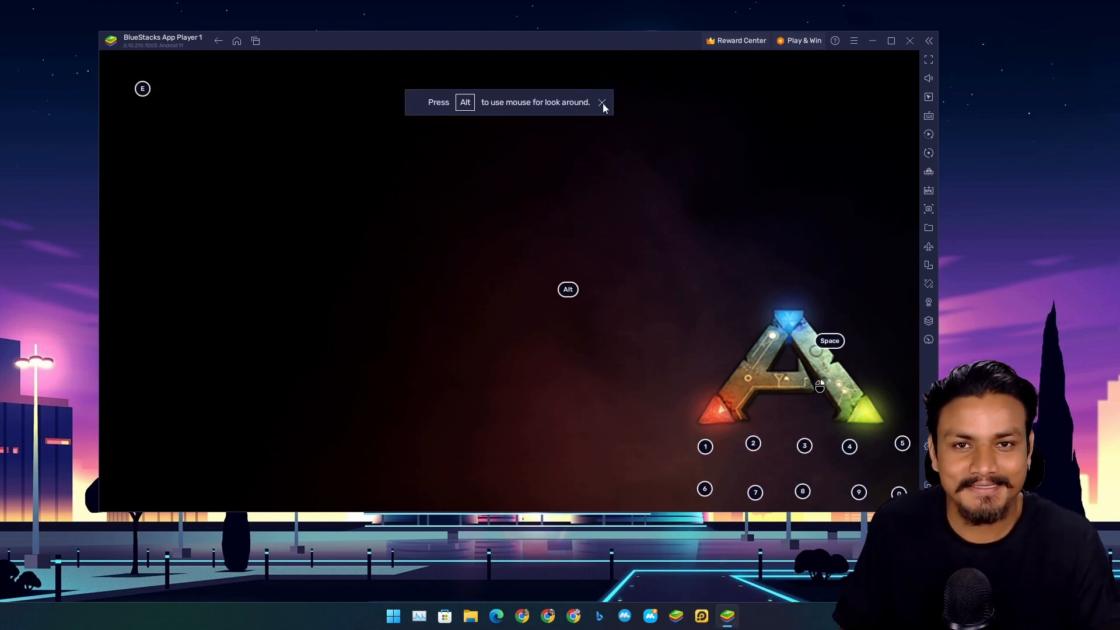
Step: Dismiss ARK's look-around hint and open the BlueStacks emulator settings
click(601, 102)
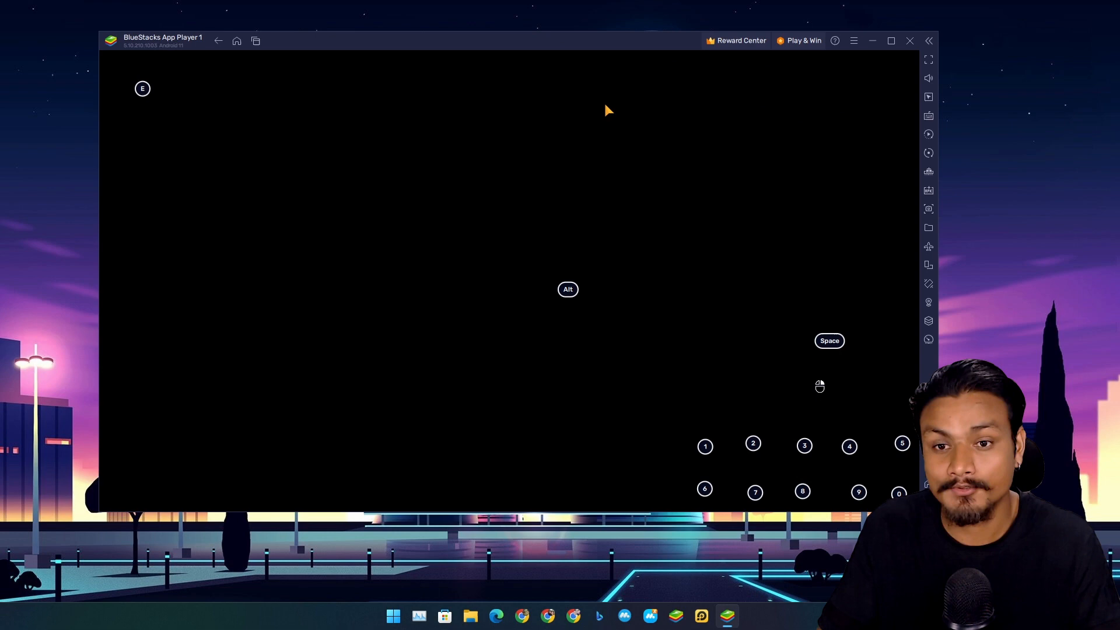
mouse_move(649, 259)
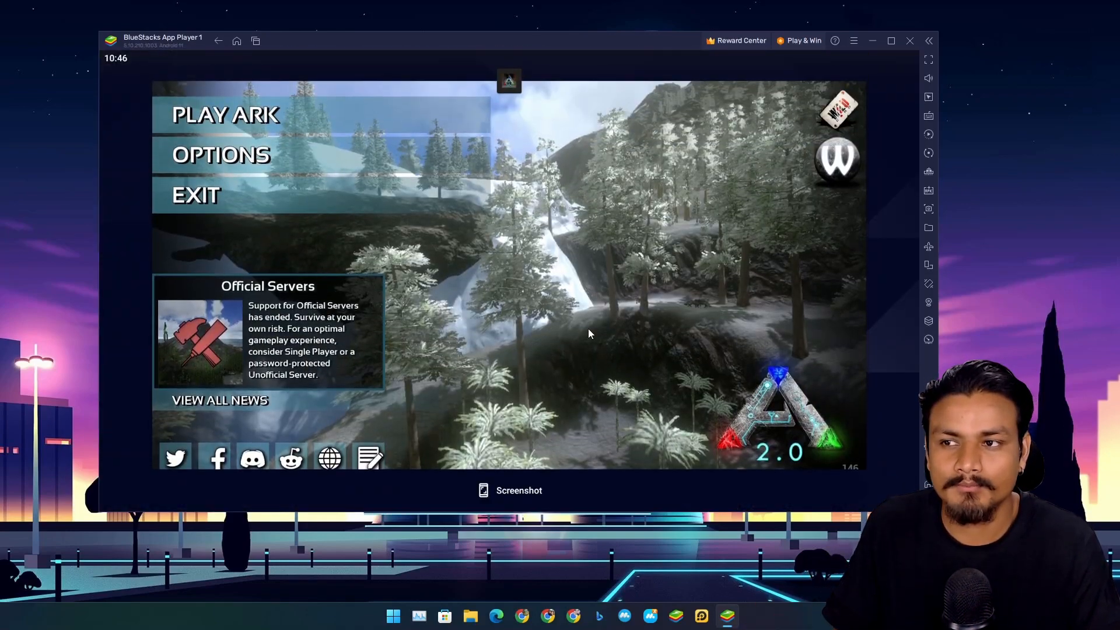
mouse_move(550, 347)
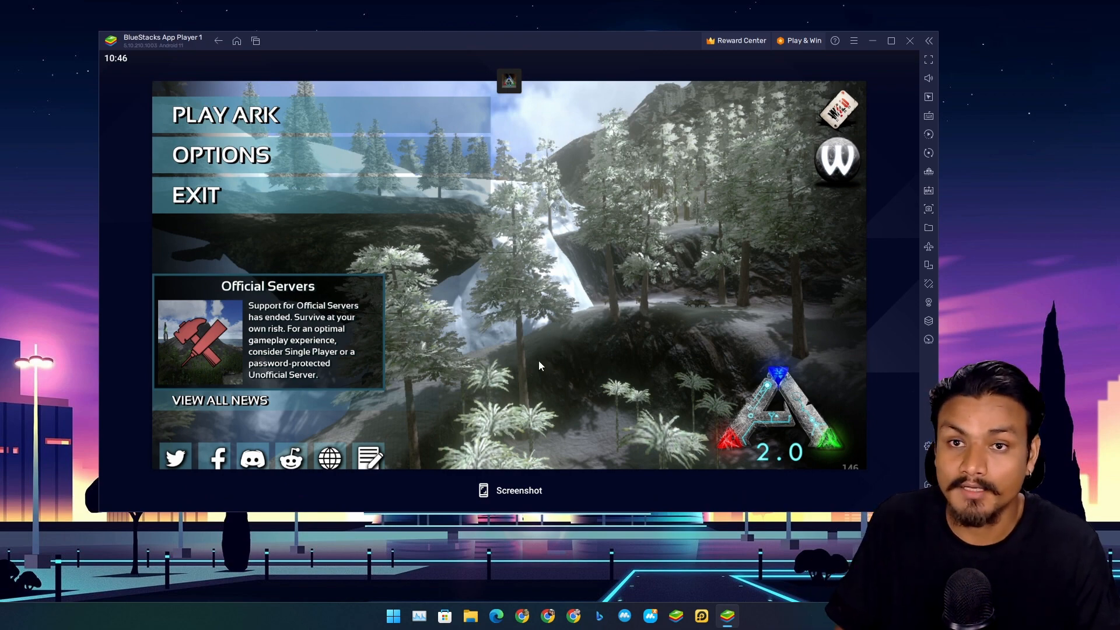
click(232, 39)
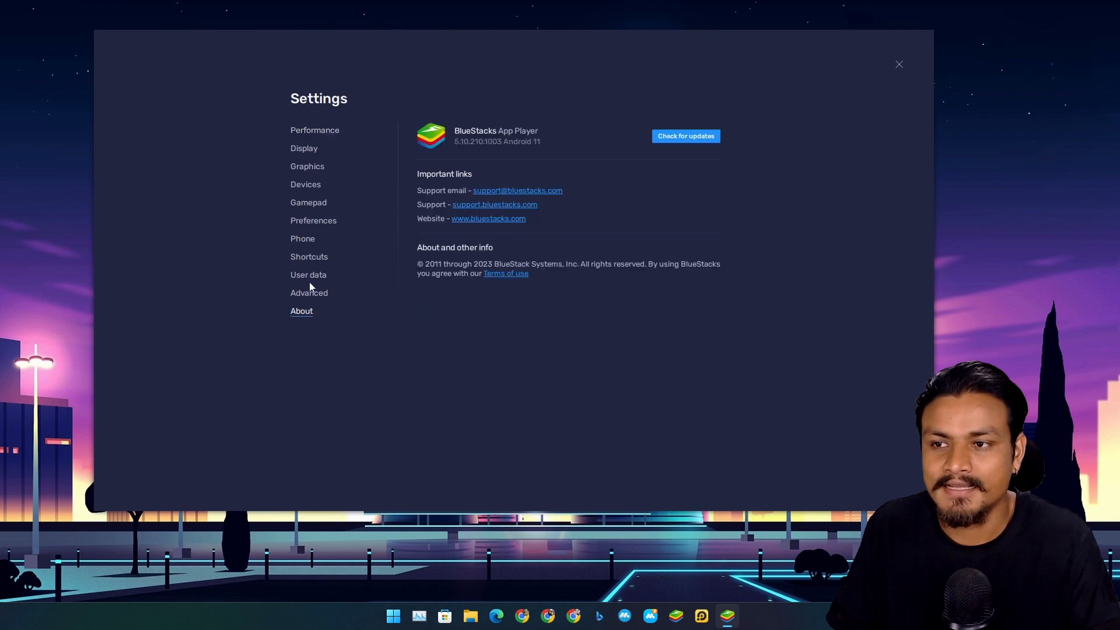
Step: Browse the Graphics, Gamepad, User data and Display settings pages, then close settings back to the home screen
click(307, 166)
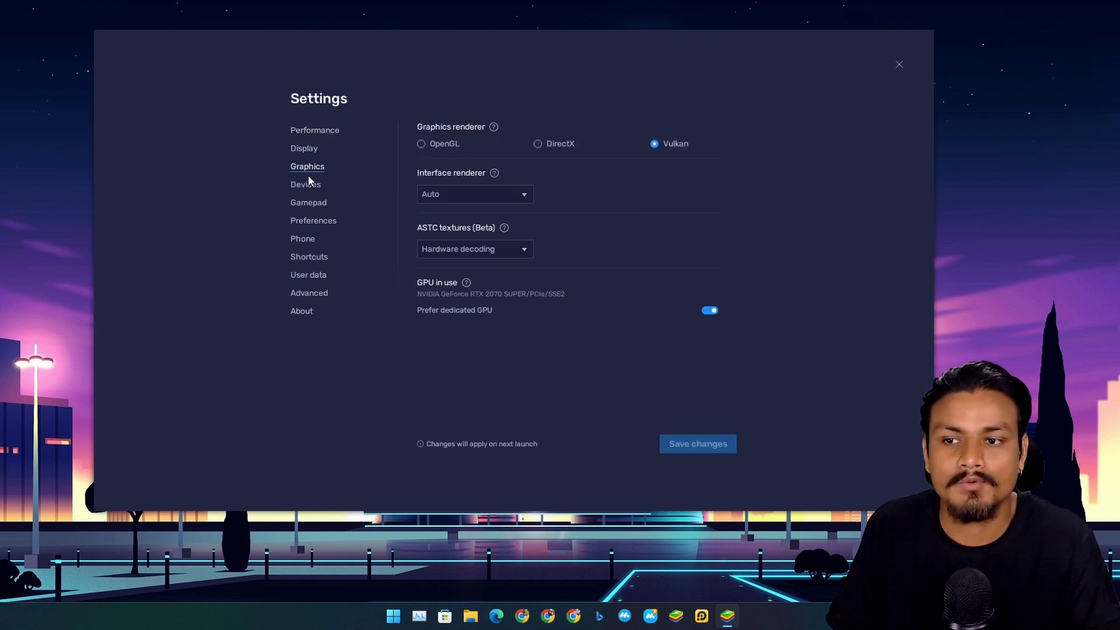
mouse_move(307, 190)
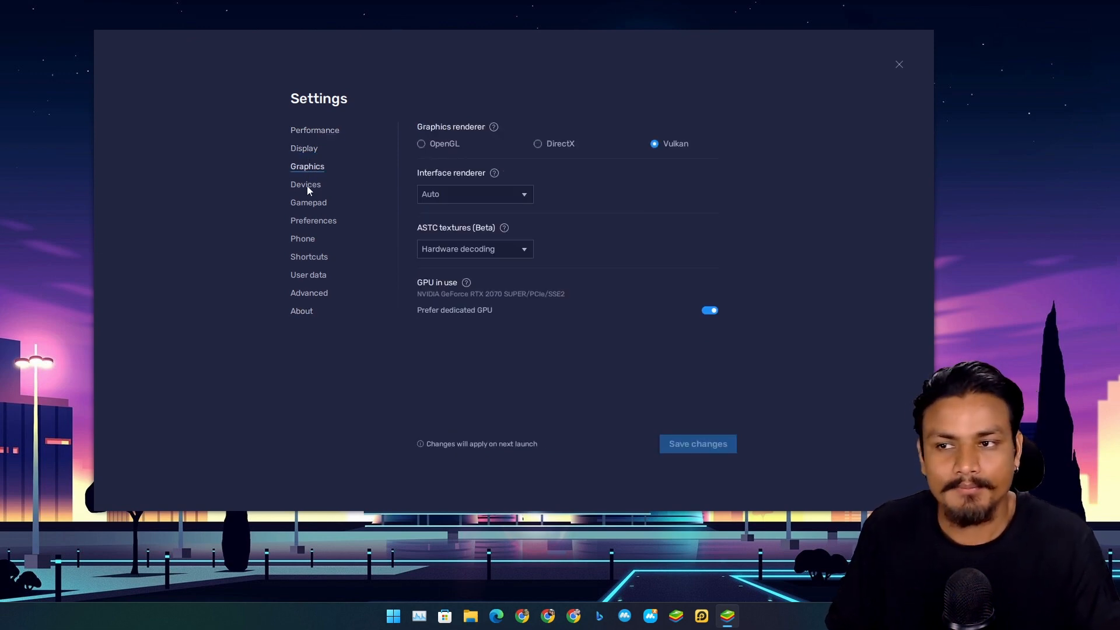
click(308, 203)
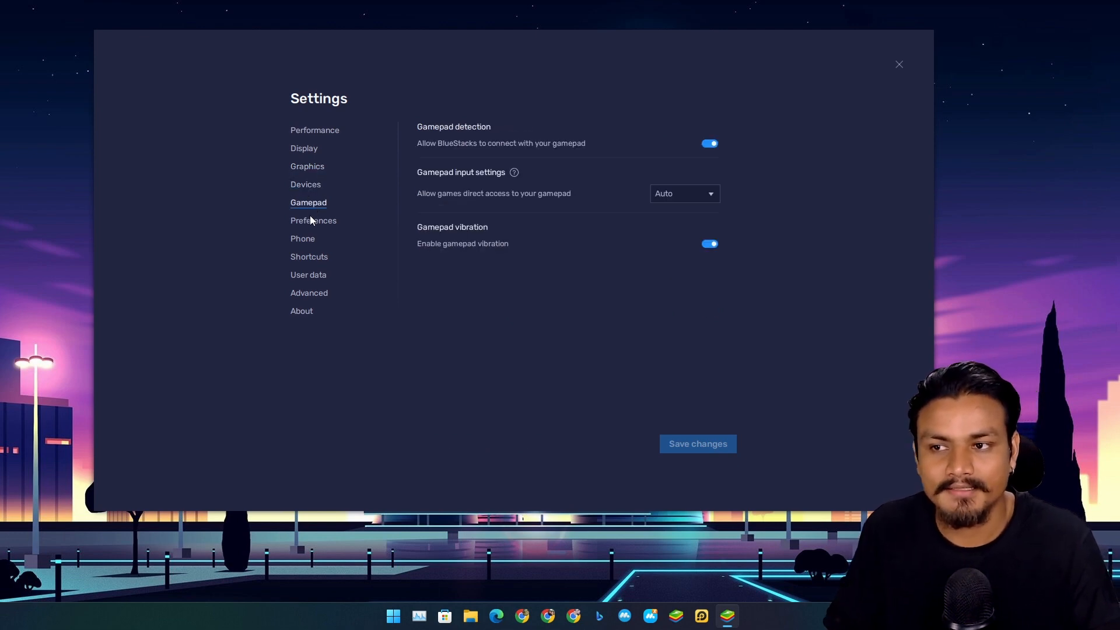
click(308, 274)
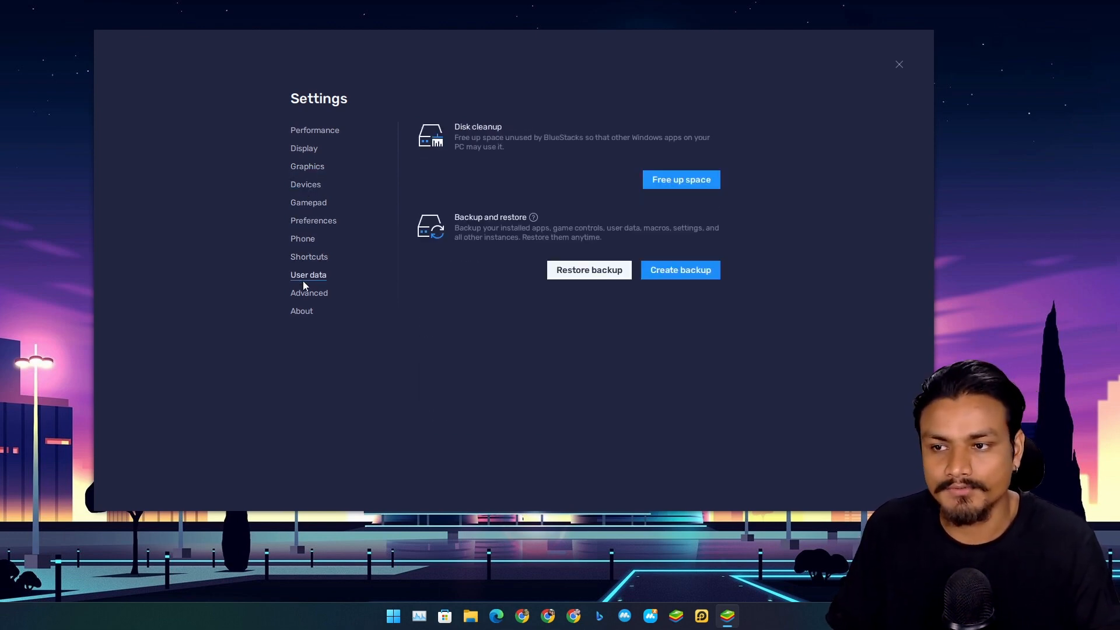
click(303, 148)
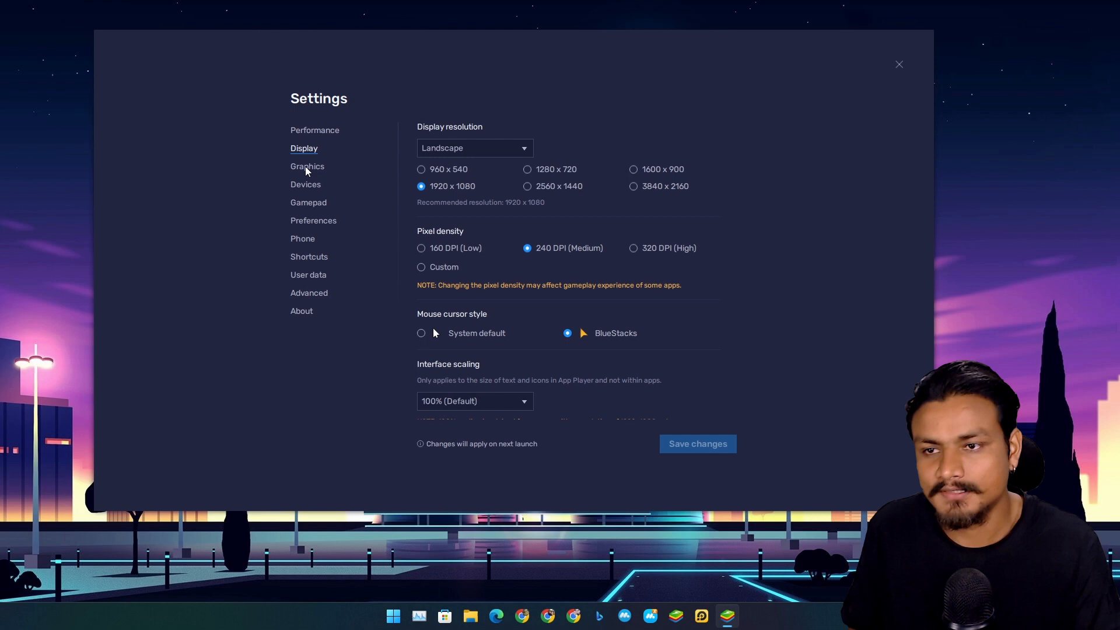
click(307, 167)
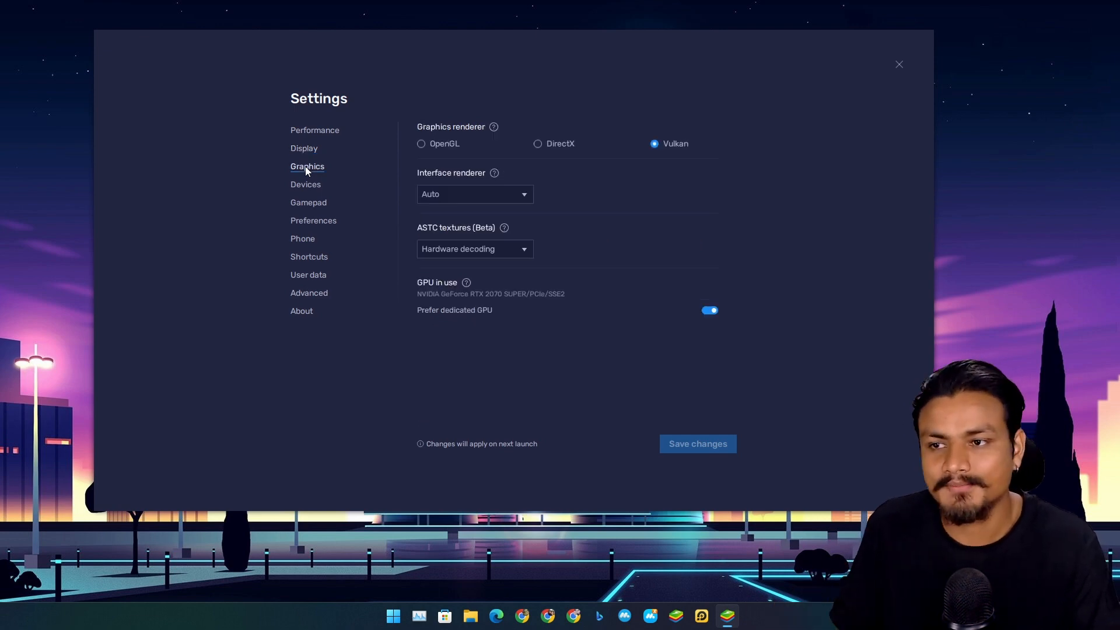
click(308, 203)
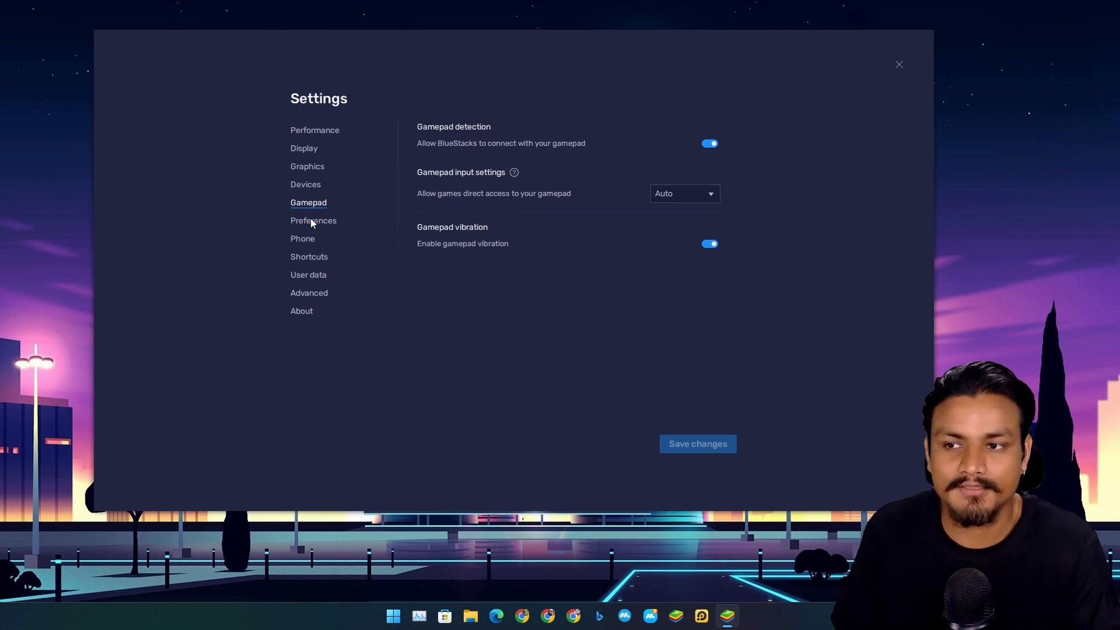
click(898, 64)
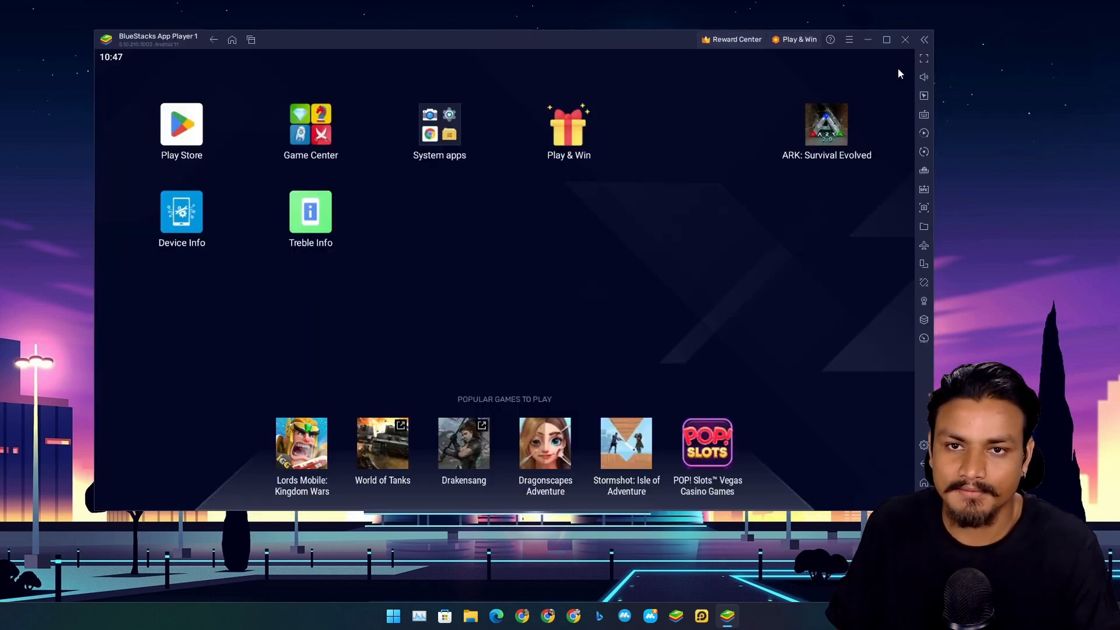
mouse_move(669, 216)
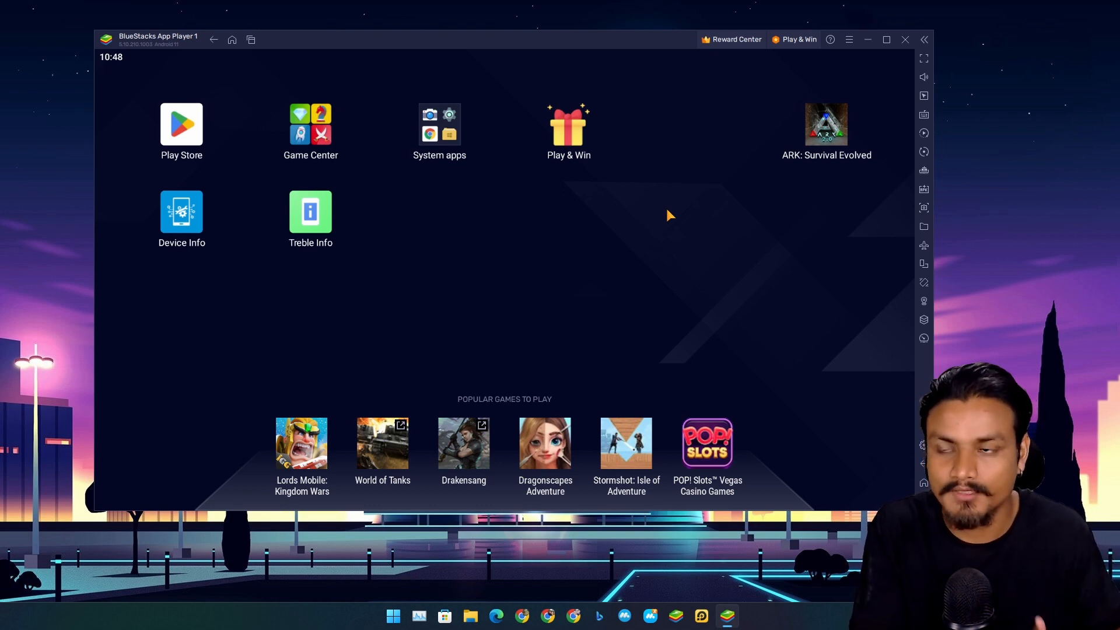
click(905, 40)
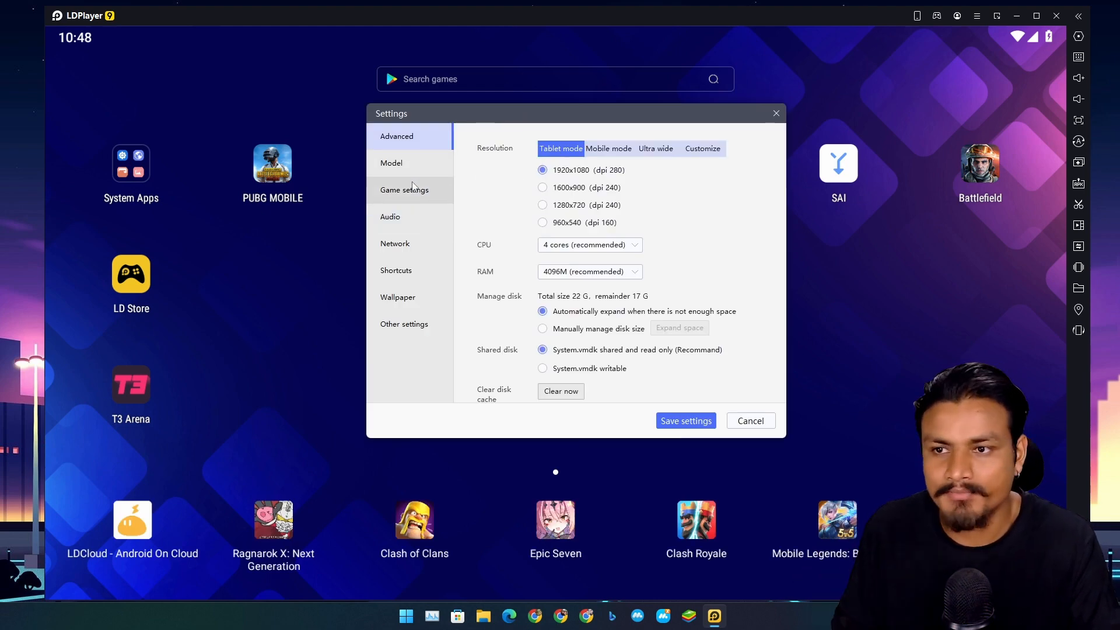
Step: Review the Advanced settings for resolution, CPU and RAM from the LDPlayer menu, then cancel the dialog
click(751, 420)
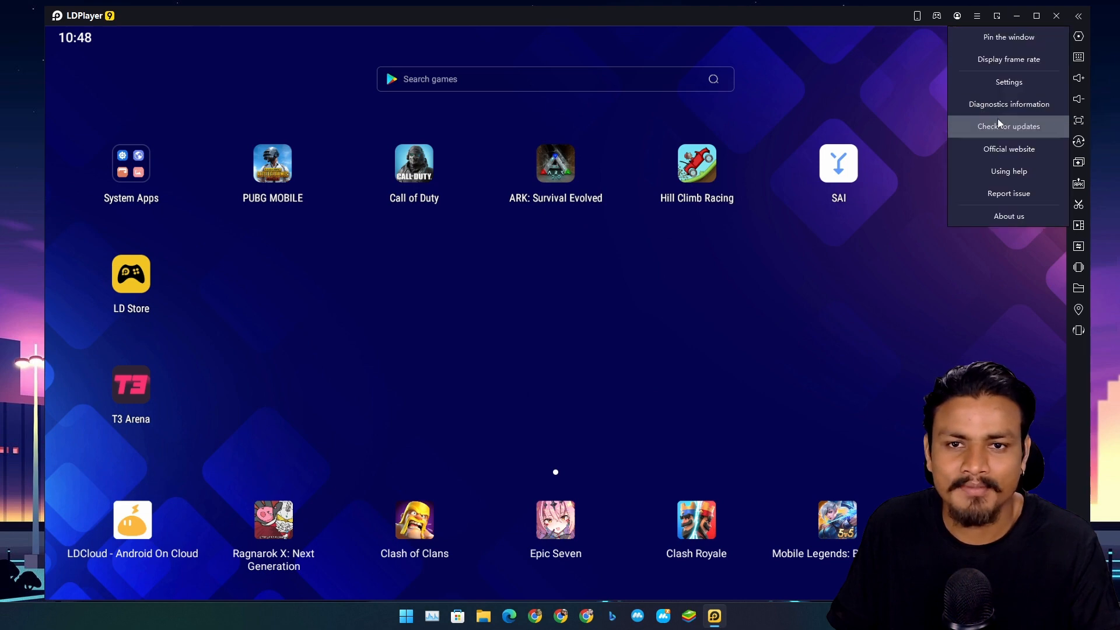
click(1009, 82)
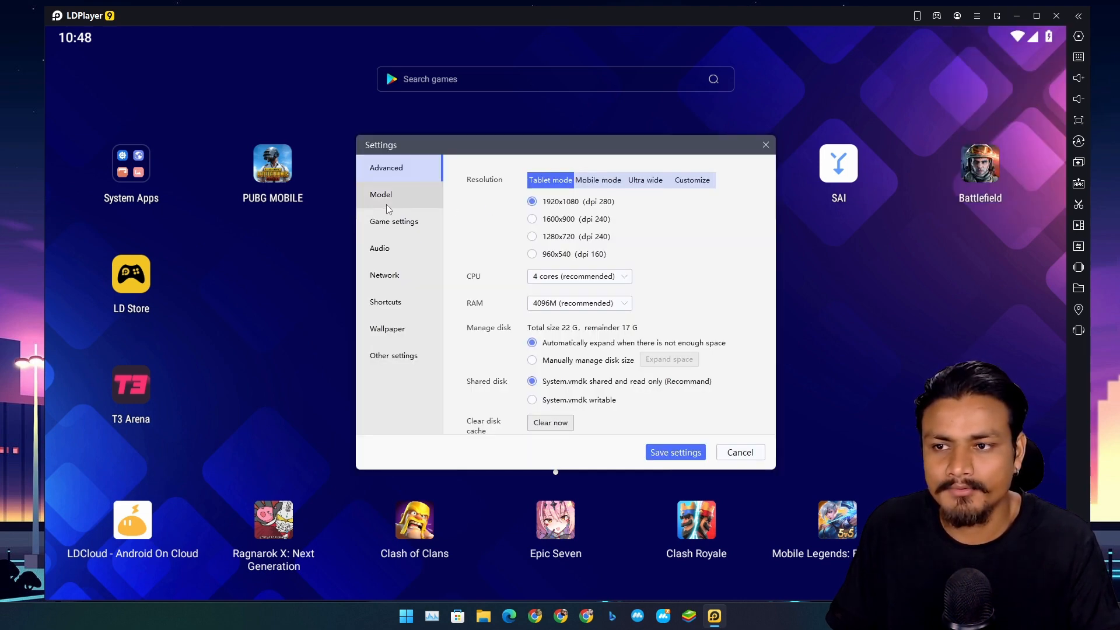
click(739, 452)
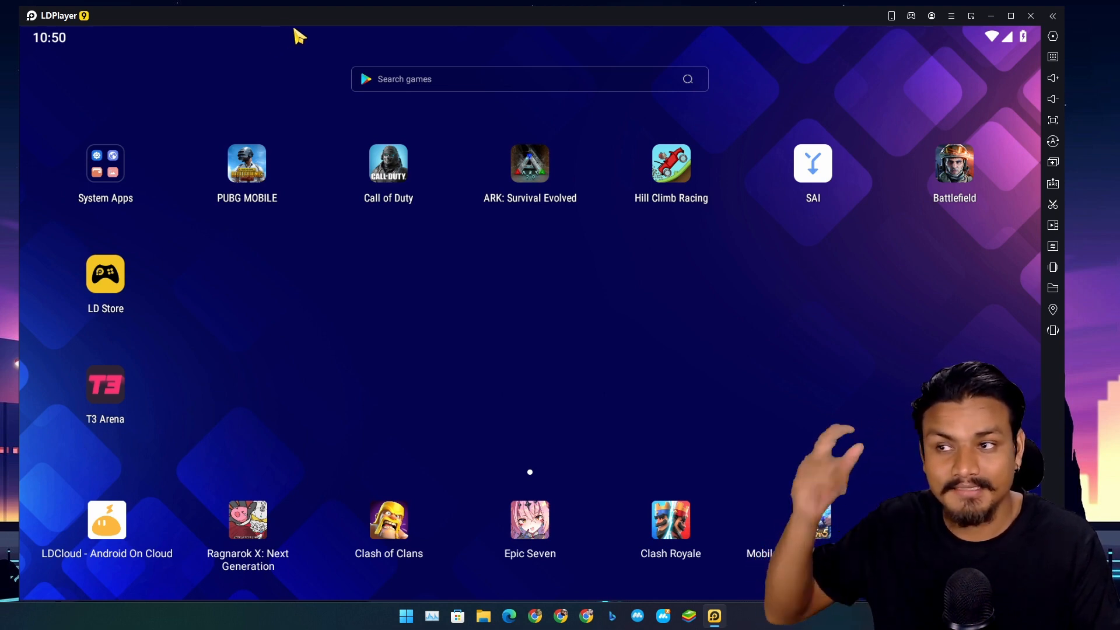
mouse_move(392, 75)
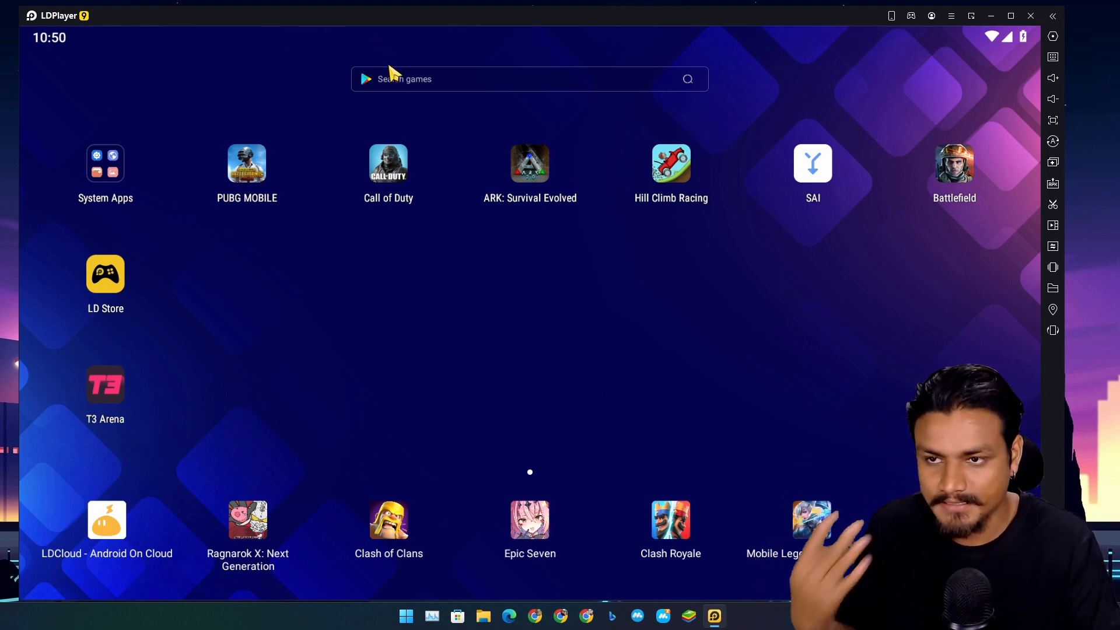
mouse_move(499, 140)
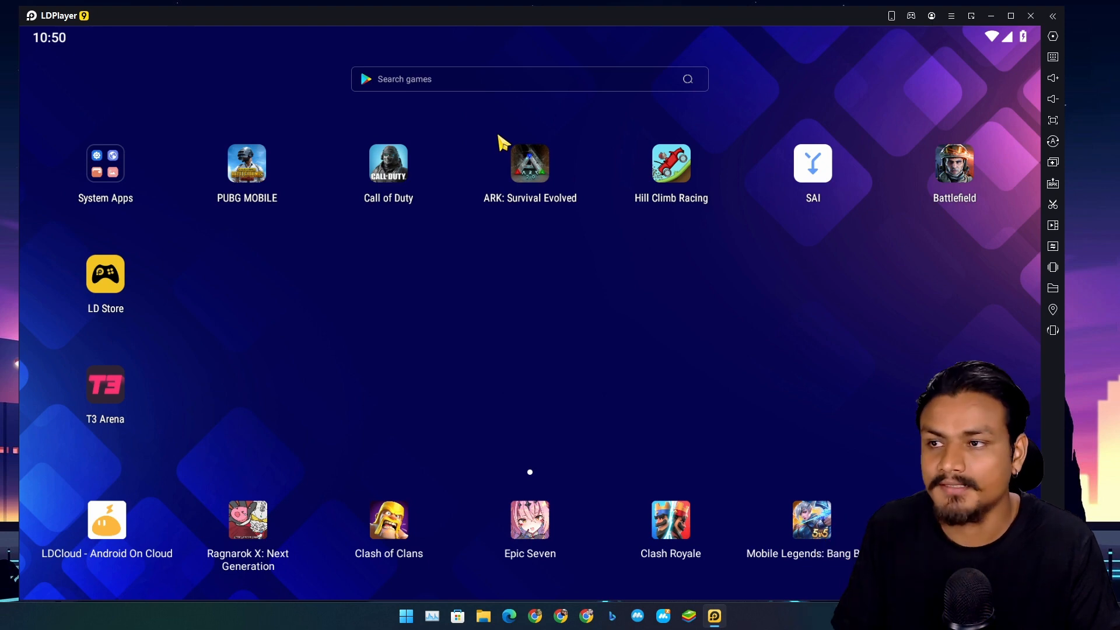
mouse_move(885, 121)
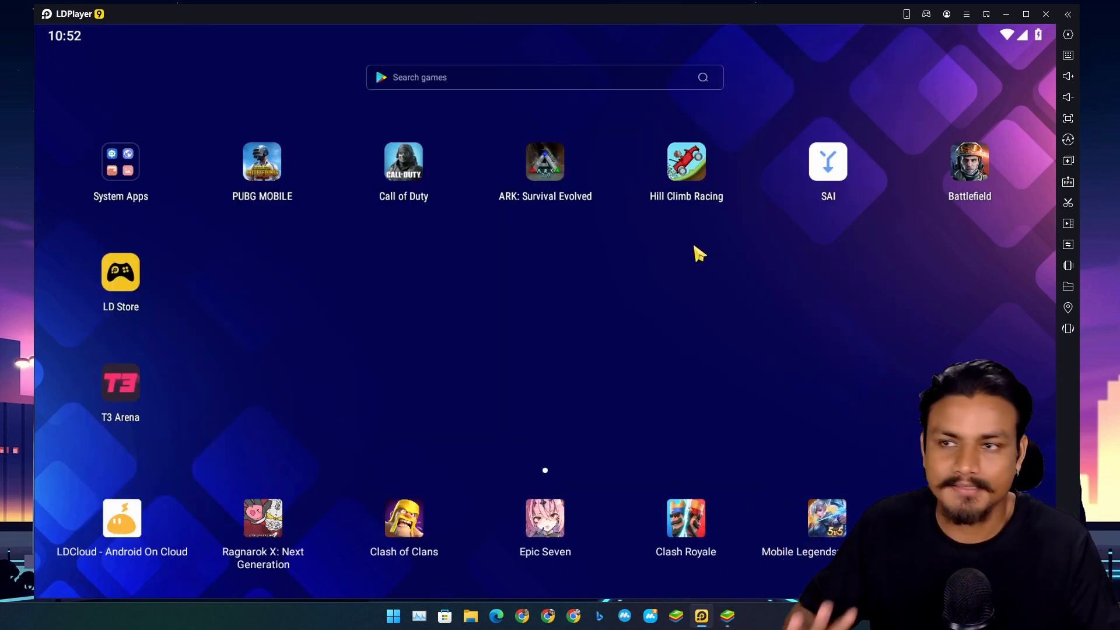
mouse_move(786, 513)
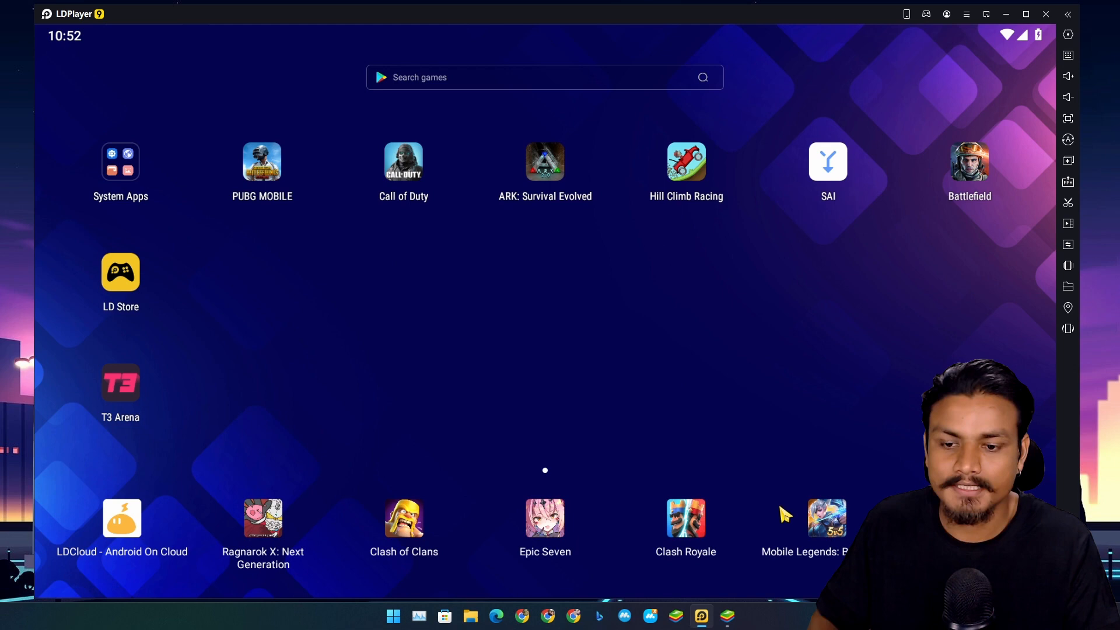
Step: Bring the BlueStacks window to the front from the taskbar, over LDPlayer's home screen
click(726, 616)
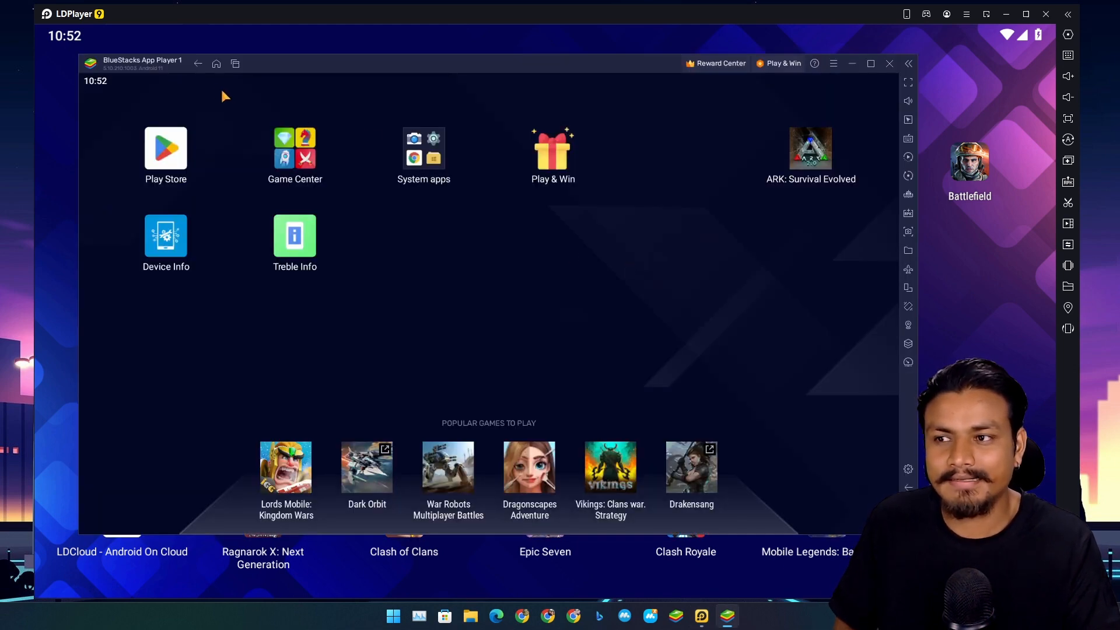
mouse_move(242, 152)
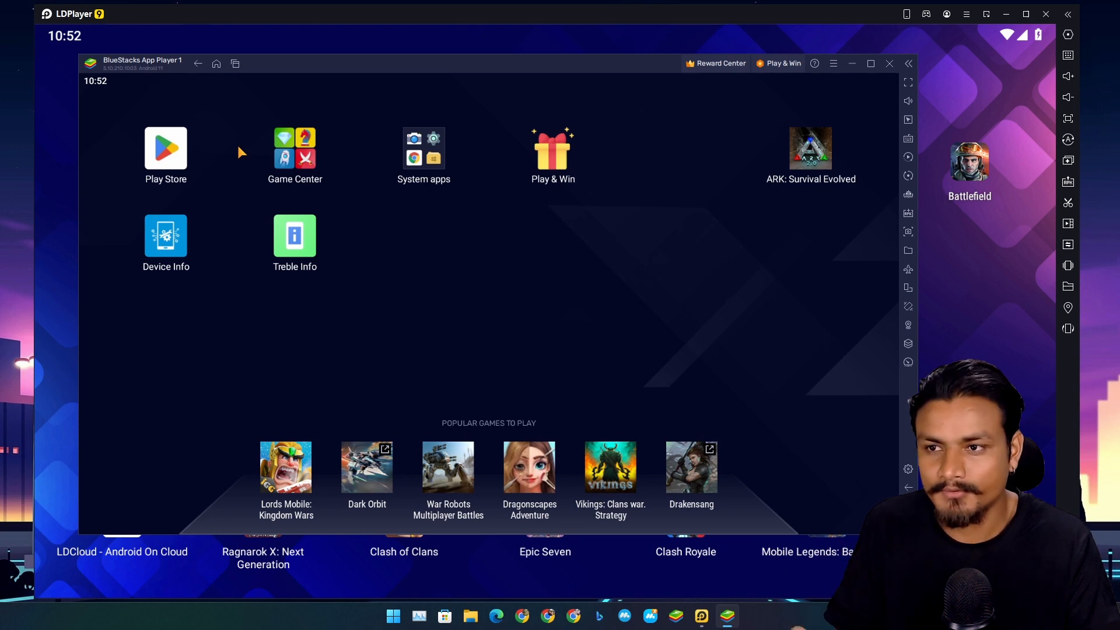
mouse_move(407, 76)
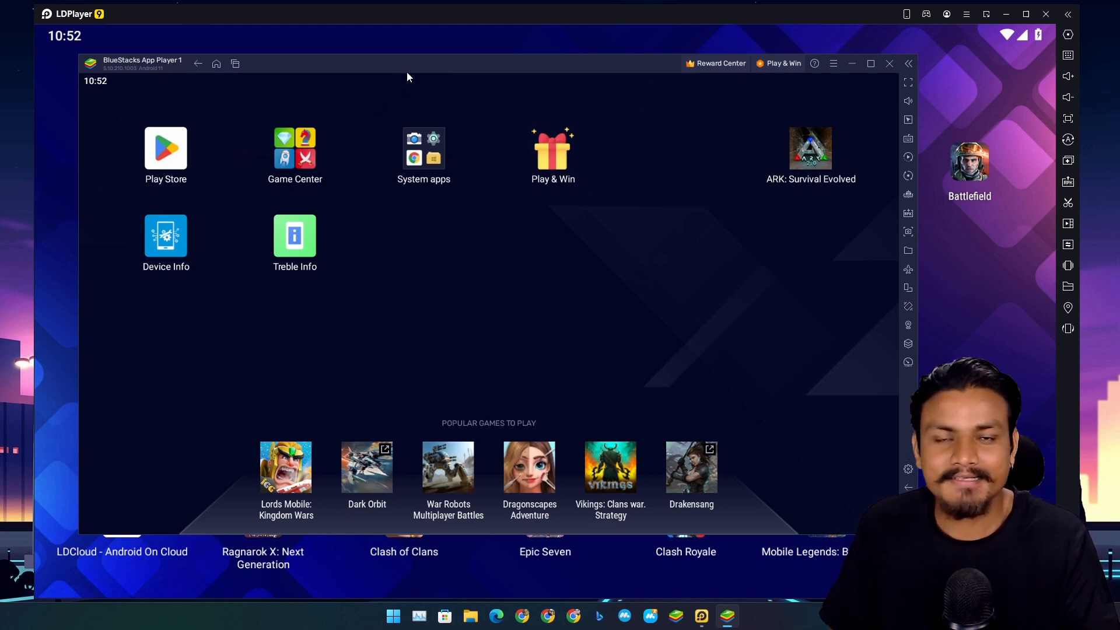
mouse_move(493, 73)
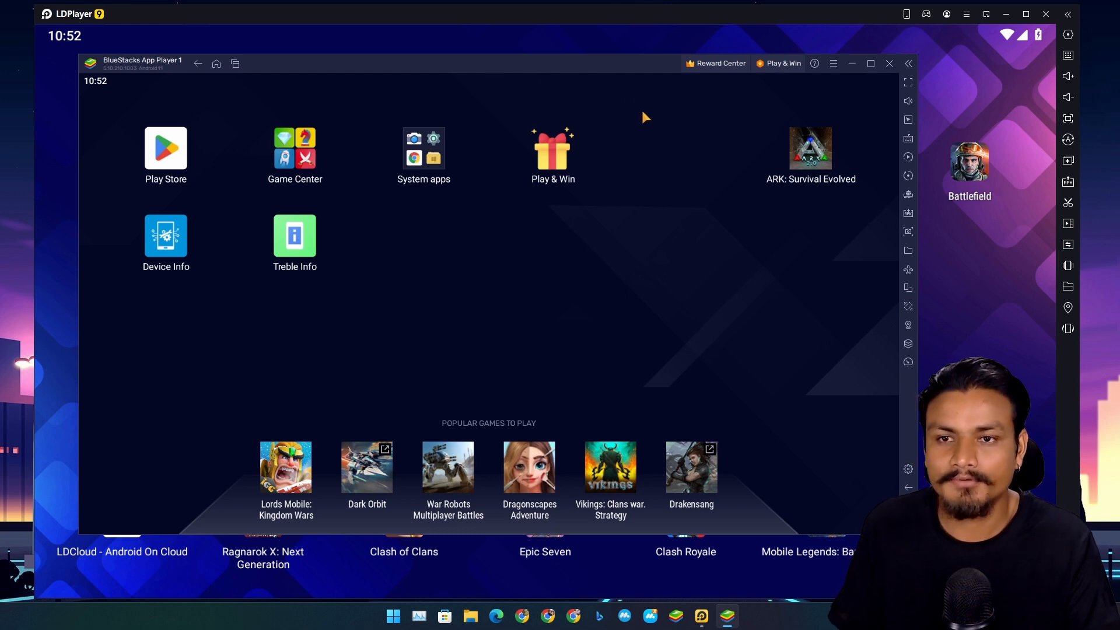
mouse_move(650, 141)
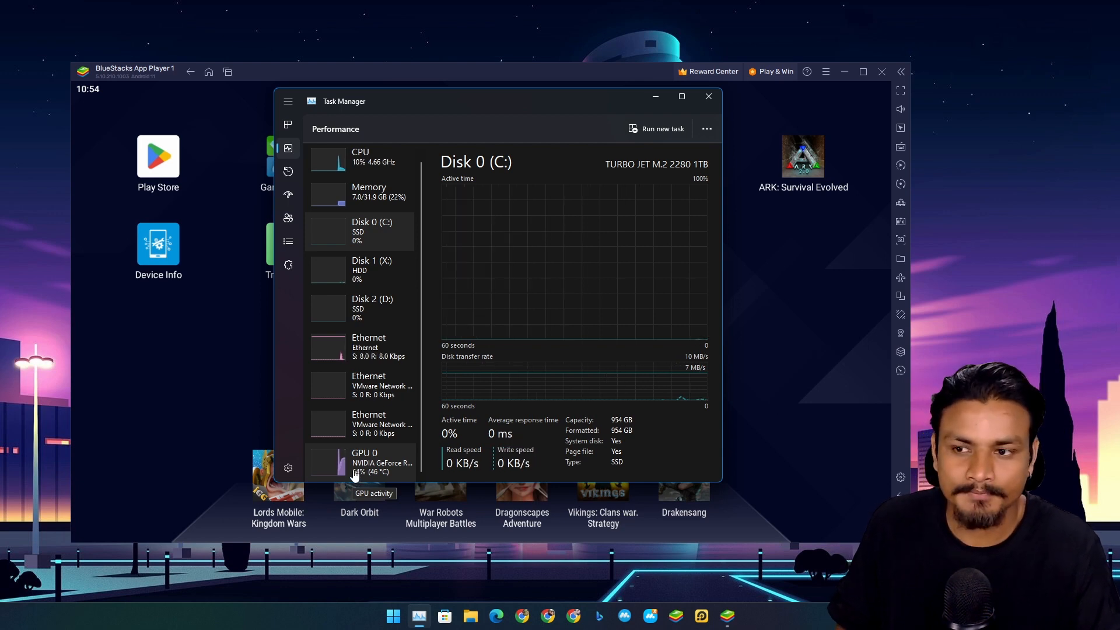
mouse_move(507, 108)
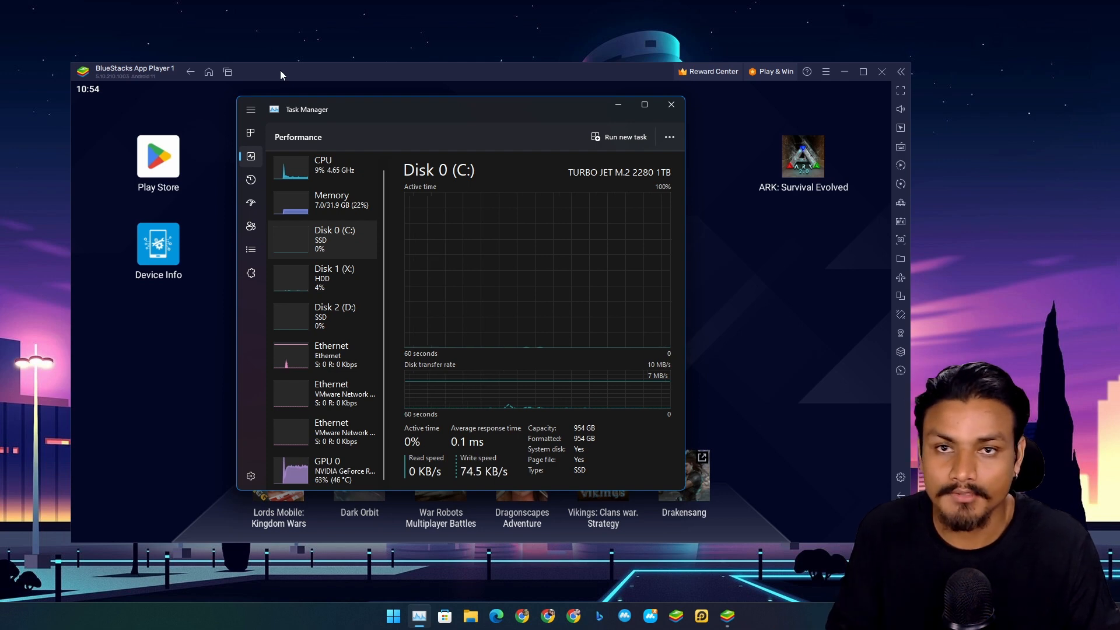
mouse_move(466, 117)
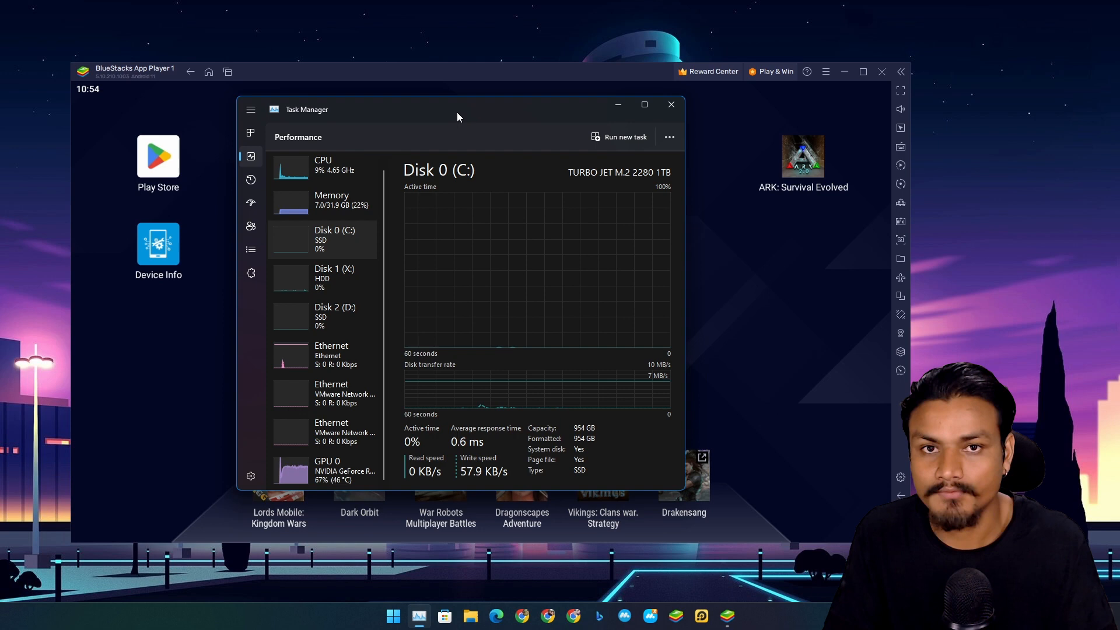
Step: Show the GPU 0 (RTX 2070 SUPER) usage page and reposition Task Manager over the MuMu Nebula window
click(329, 469)
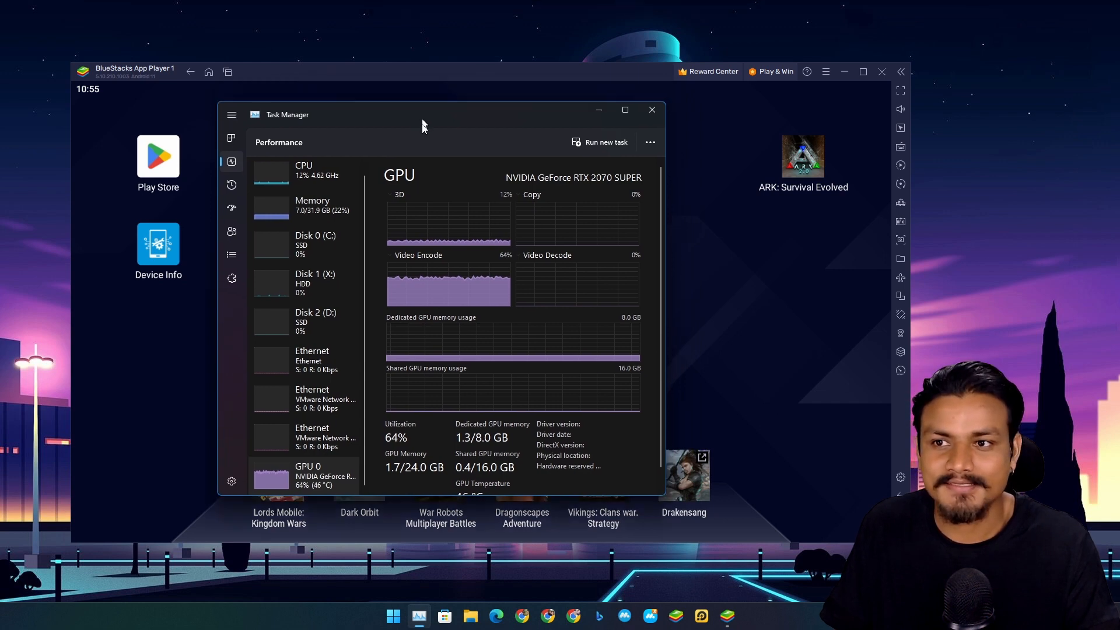
drag(423, 114, 424, 143)
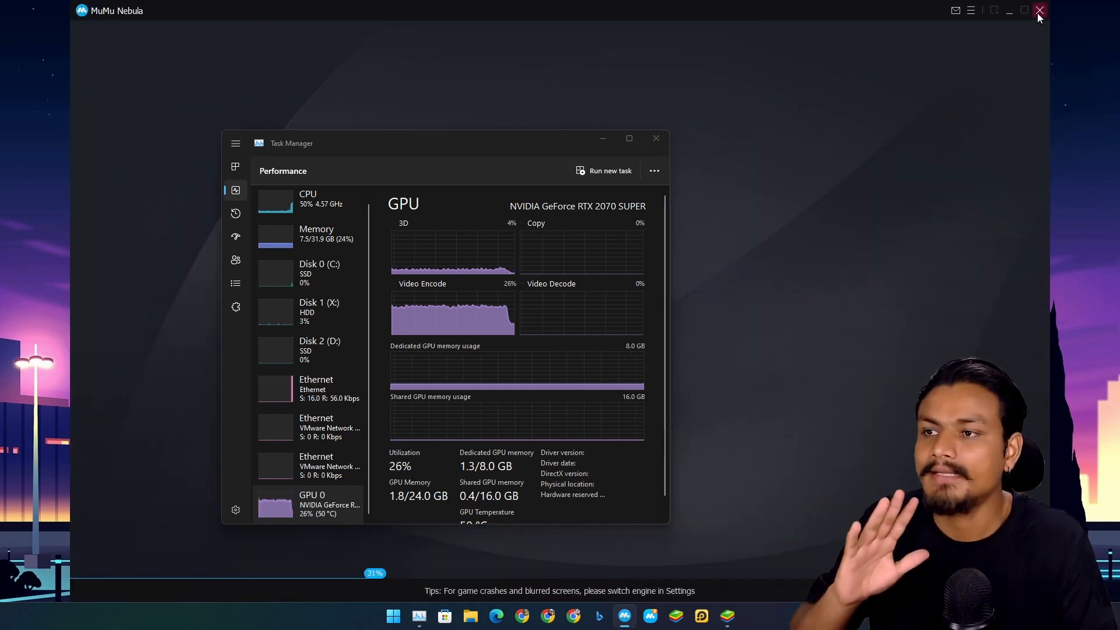
Step: Exit MuMu Nebula via its close button and confirm, leaving BlueStacks and the GPU graphs on screen
click(1038, 11)
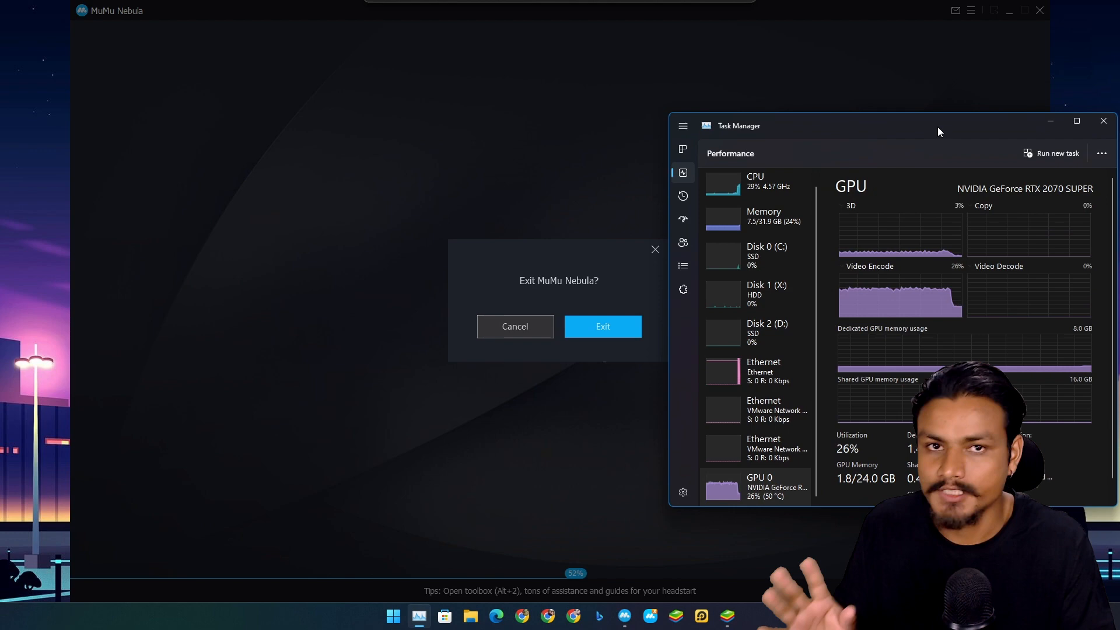
click(602, 326)
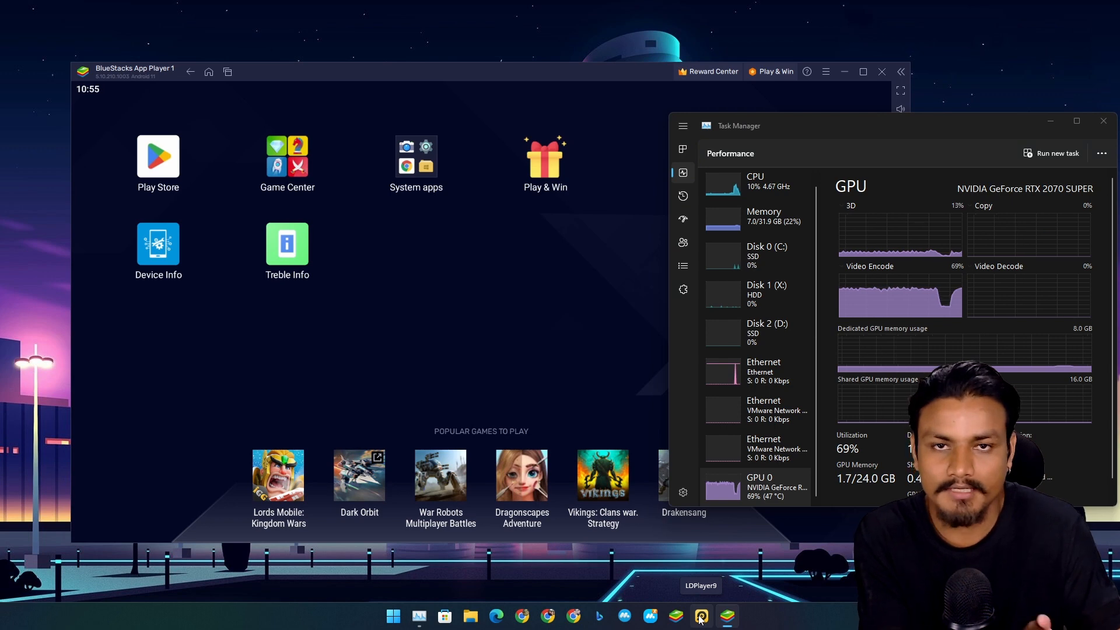
Step: Bring Task Manager's GPU page over the BlueStacks home screen, reading around 66-68% utilisation
click(701, 616)
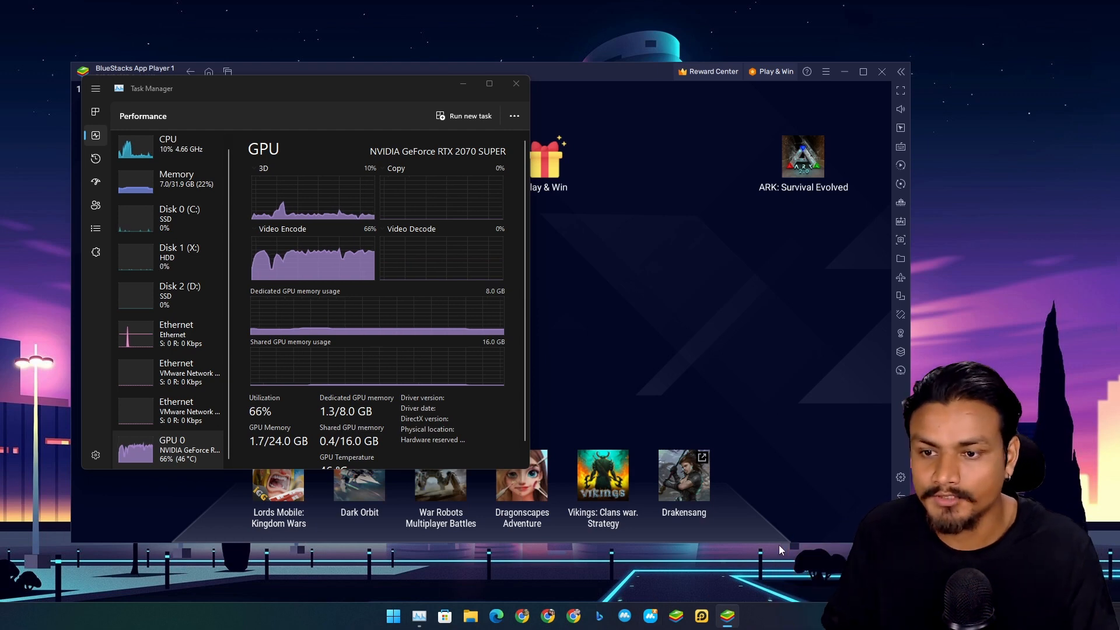
mouse_move(587, 305)
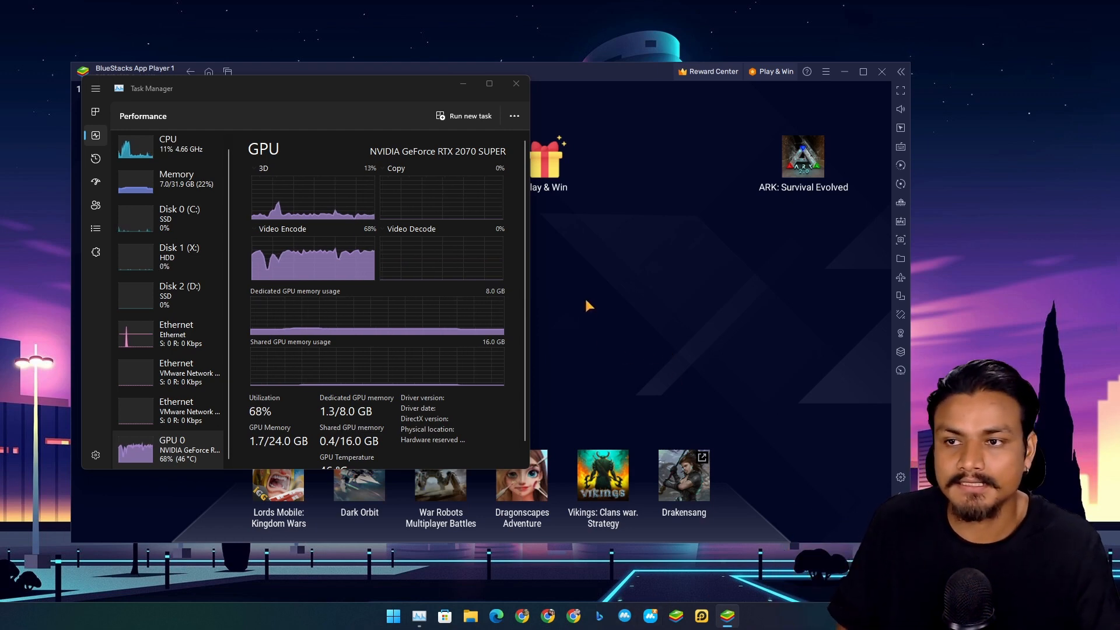